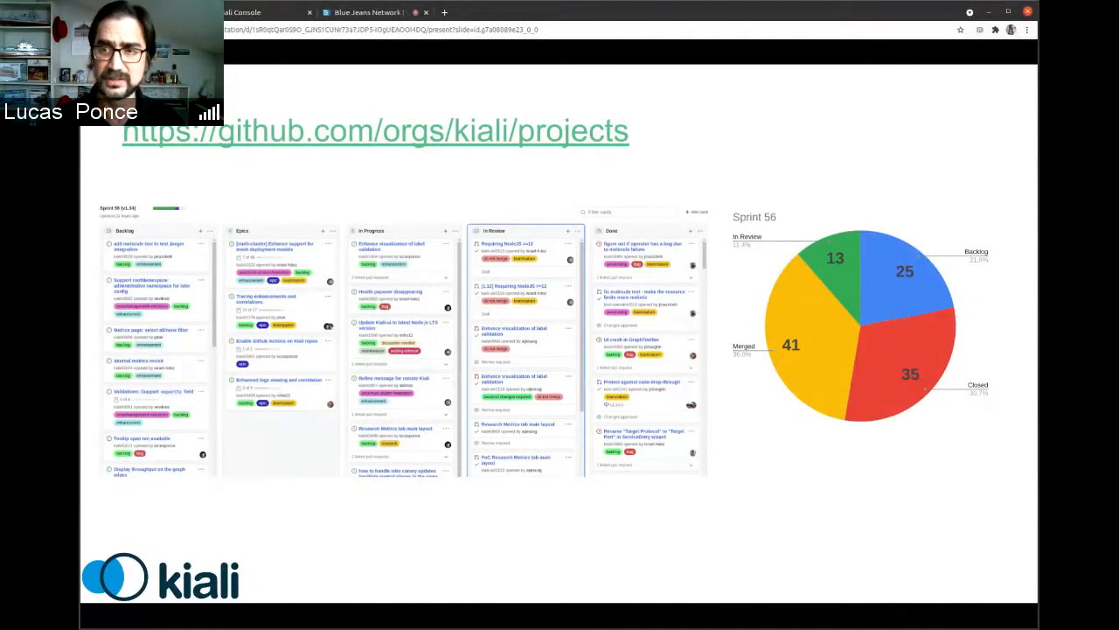
mouse_move(751, 420)
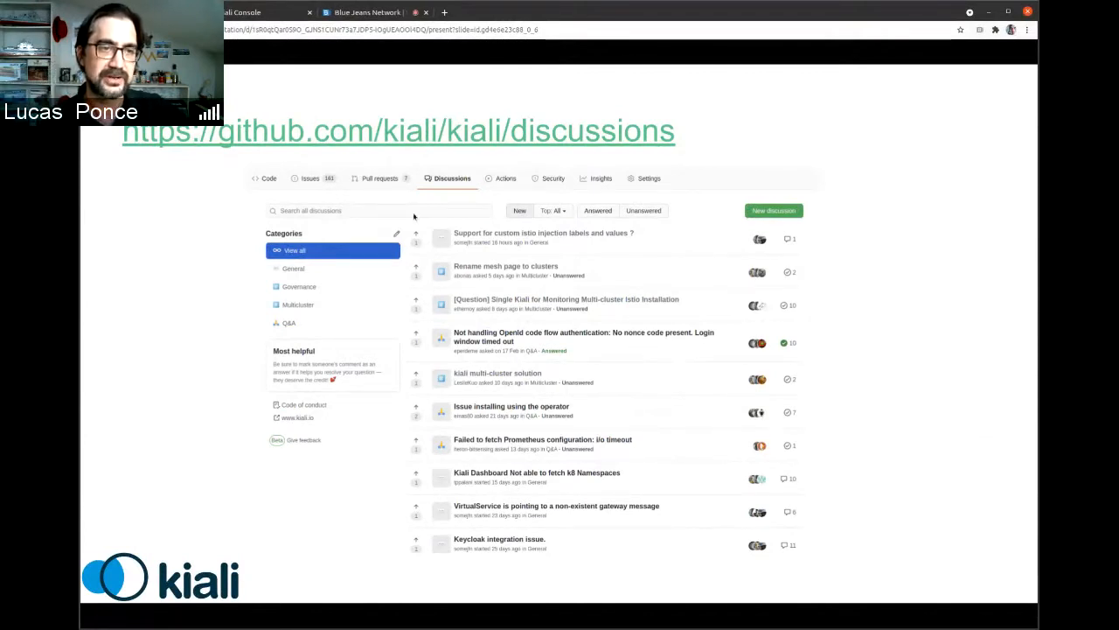
mouse_move(322, 219)
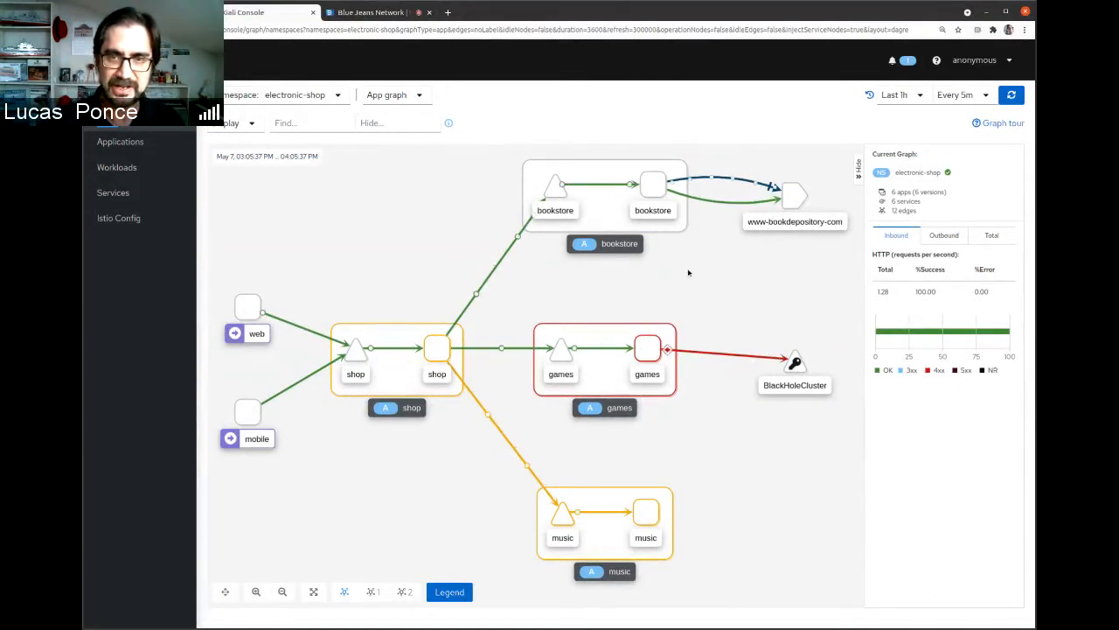
- Select the games app node to show 100% inbound success and 100% outbound errors to BlackHoleCluster
left_click(436, 350)
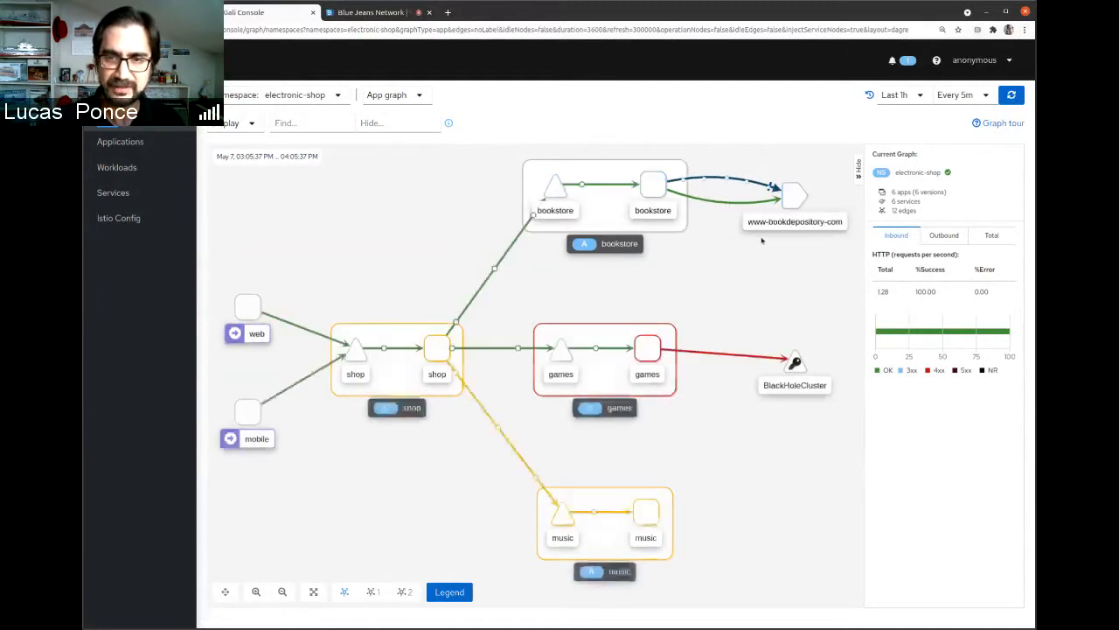
left_click(647, 348)
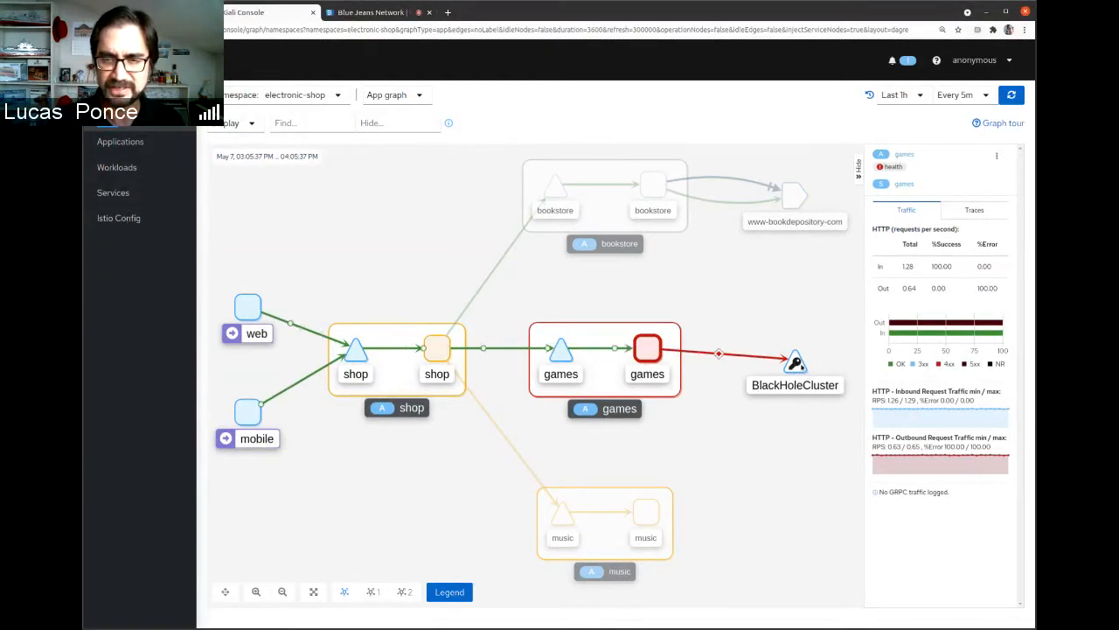
- Start a new ServiceEntry in Istio Config named zone-msn-com with host zone.msn.com
left_click(119, 218)
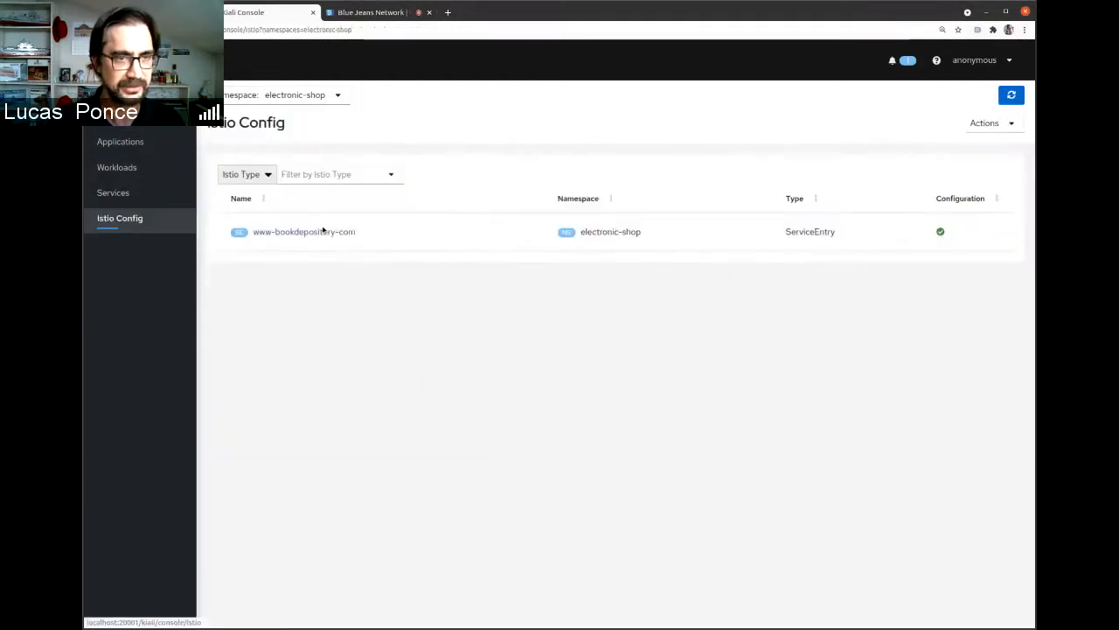
left_click(986, 123)
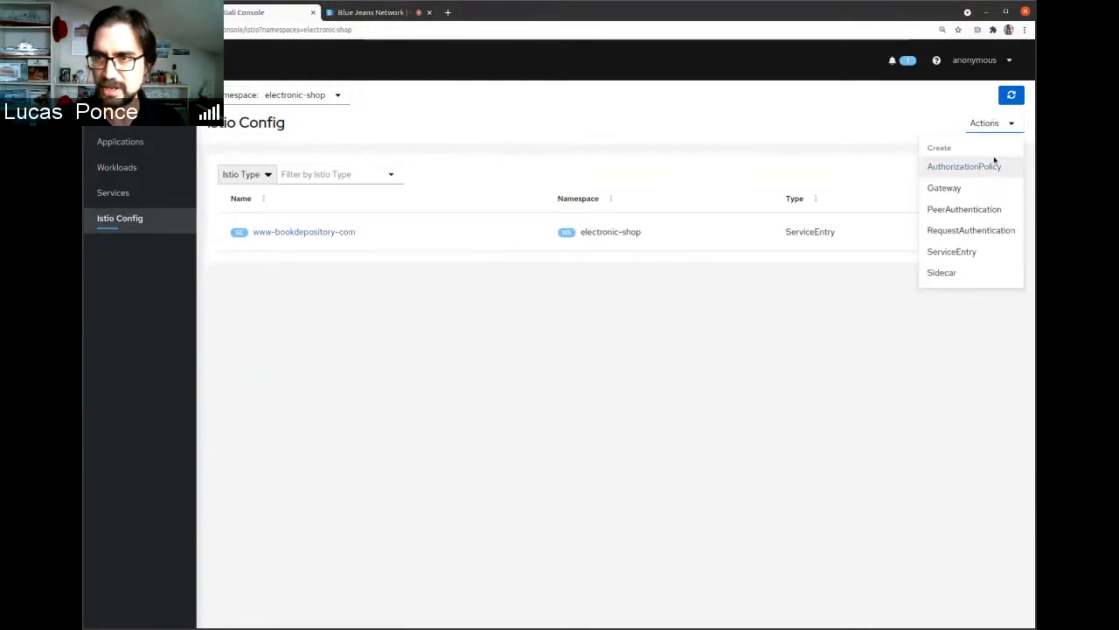
mouse_move(951, 251)
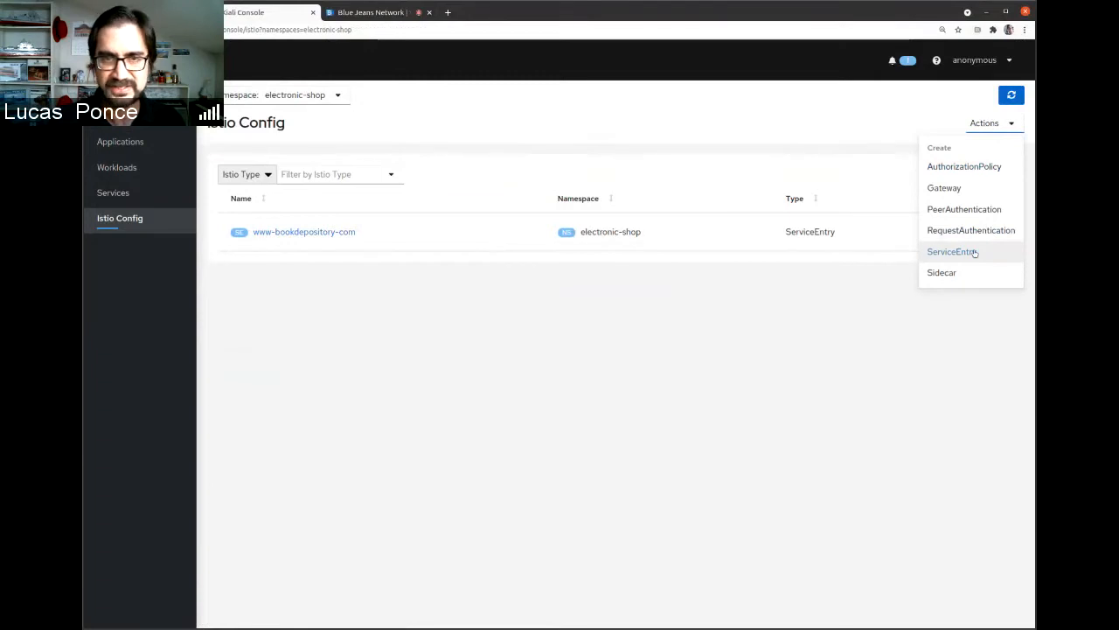
left_click(951, 251)
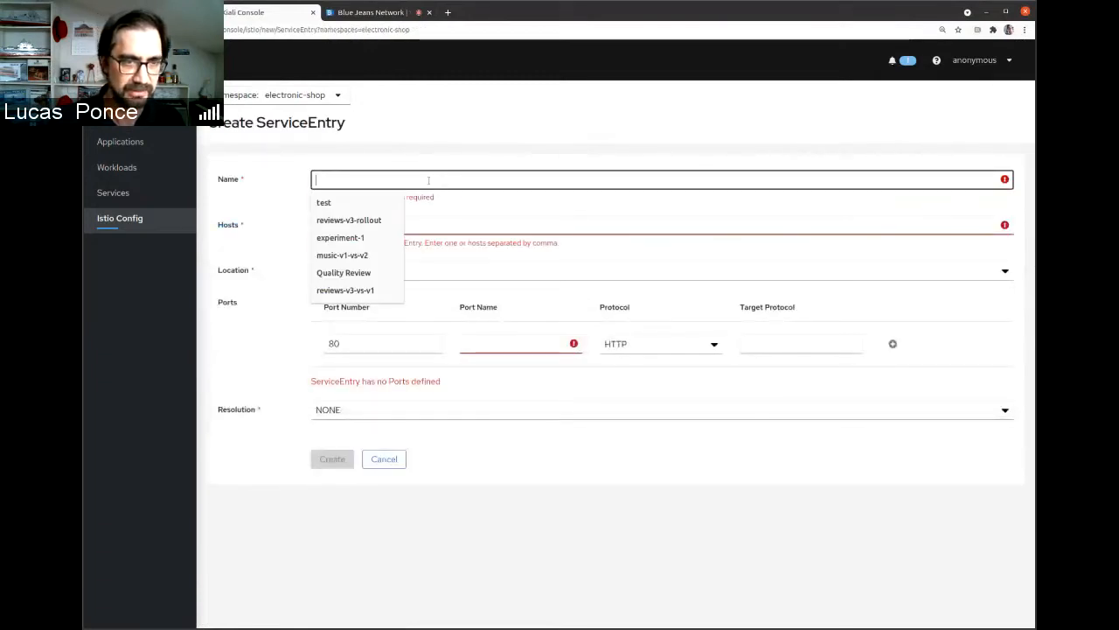
type("zone-msn-com")
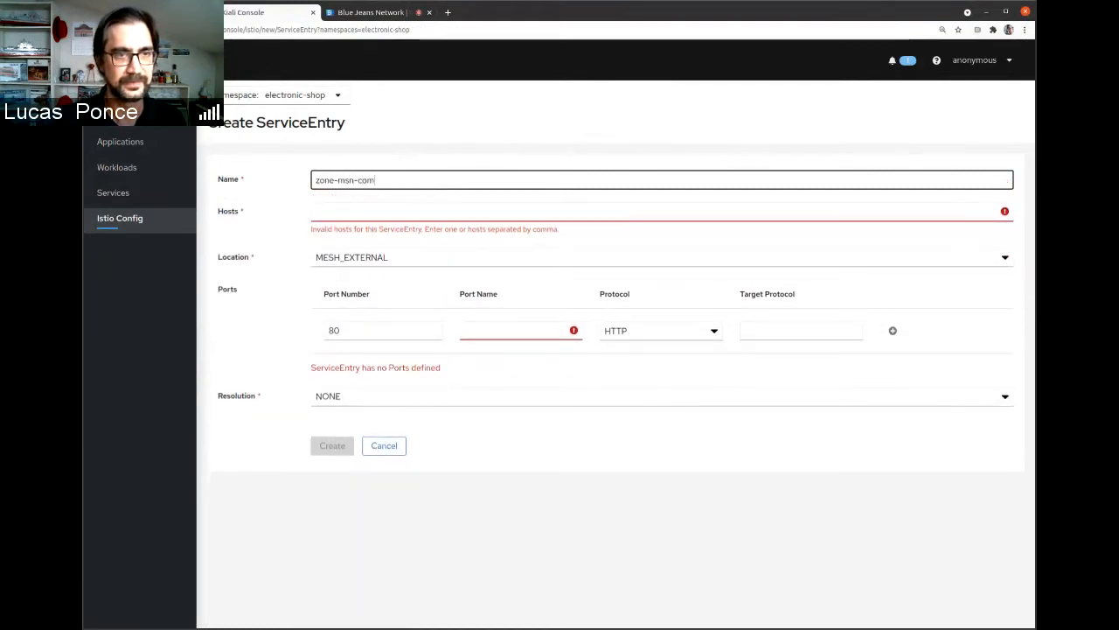
left_click(662, 211)
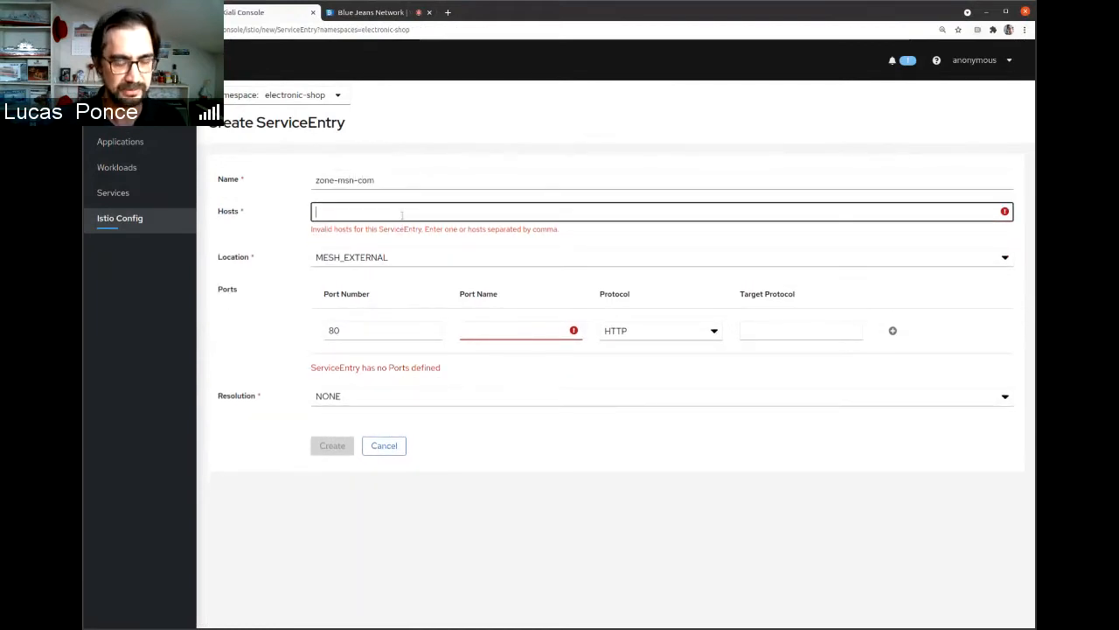
type("zone.msn")
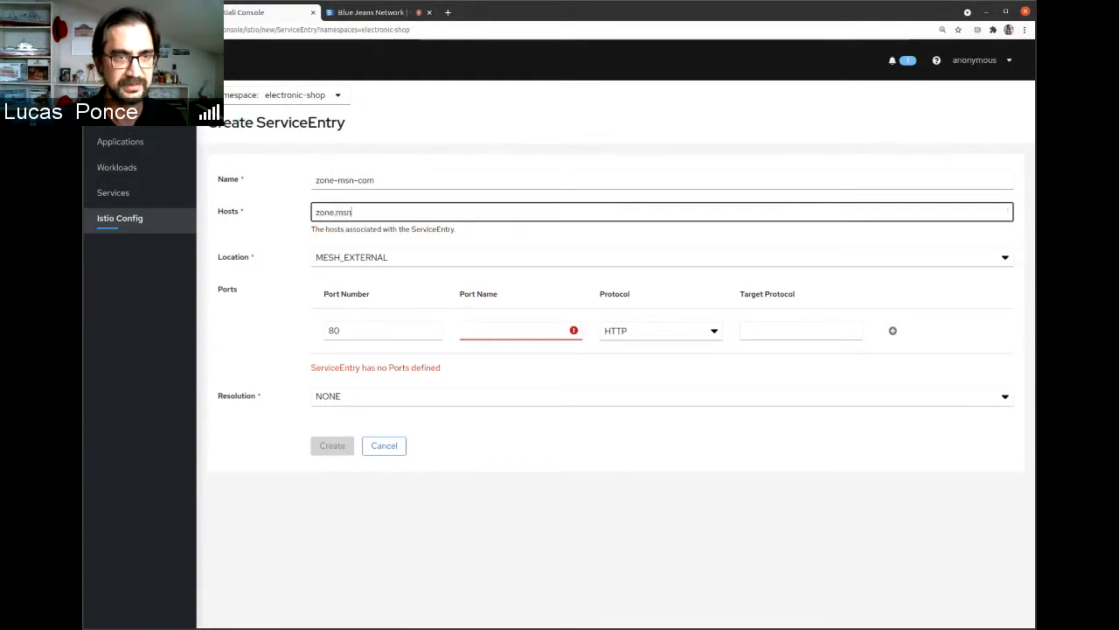
type(".com")
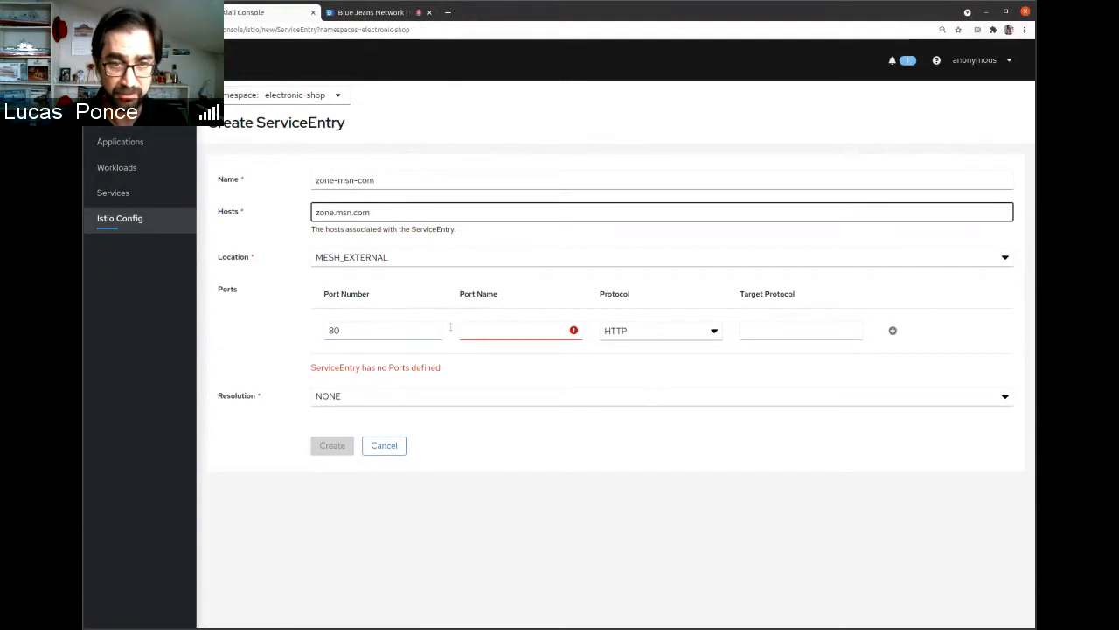
- Add port 80 named http targeting 443 and an HTTPS port, then create the ServiceEntry
type("http")
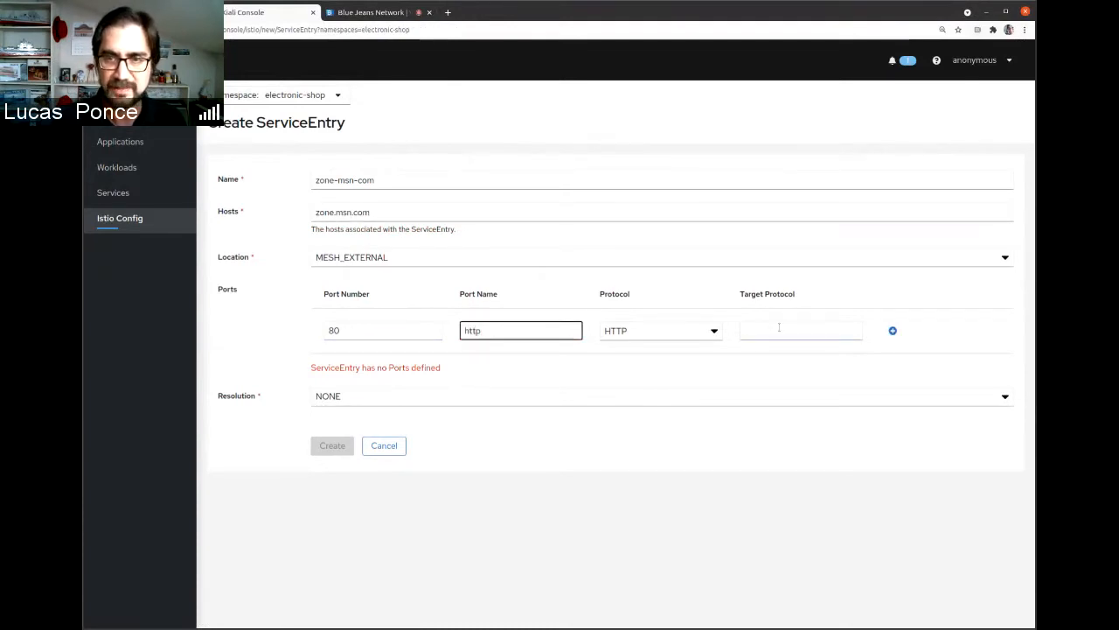
left_click(800, 329)
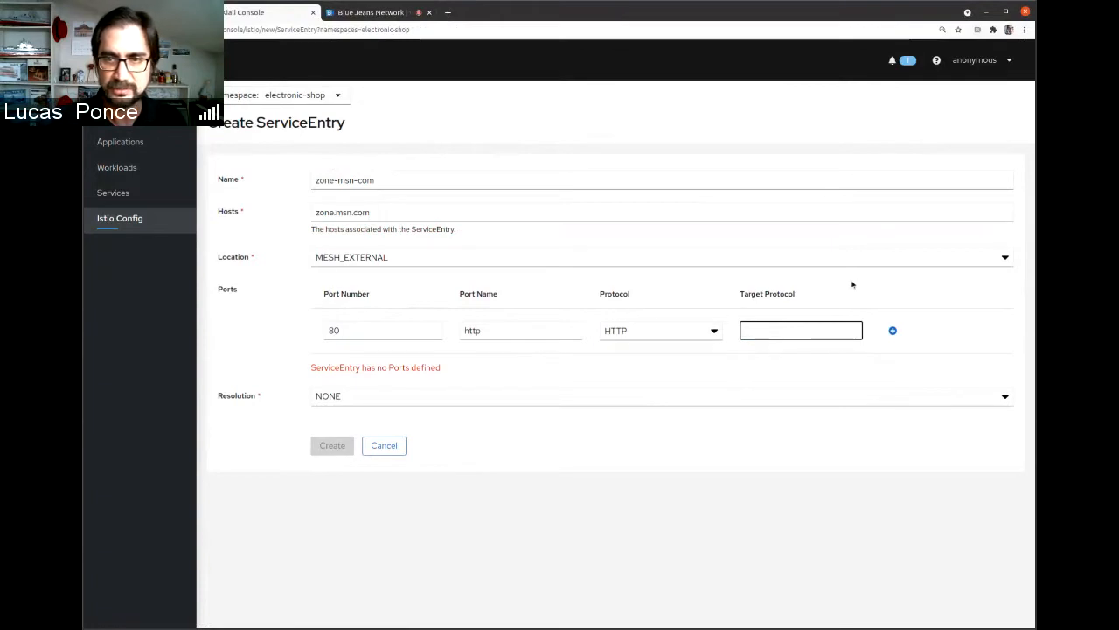
type("443")
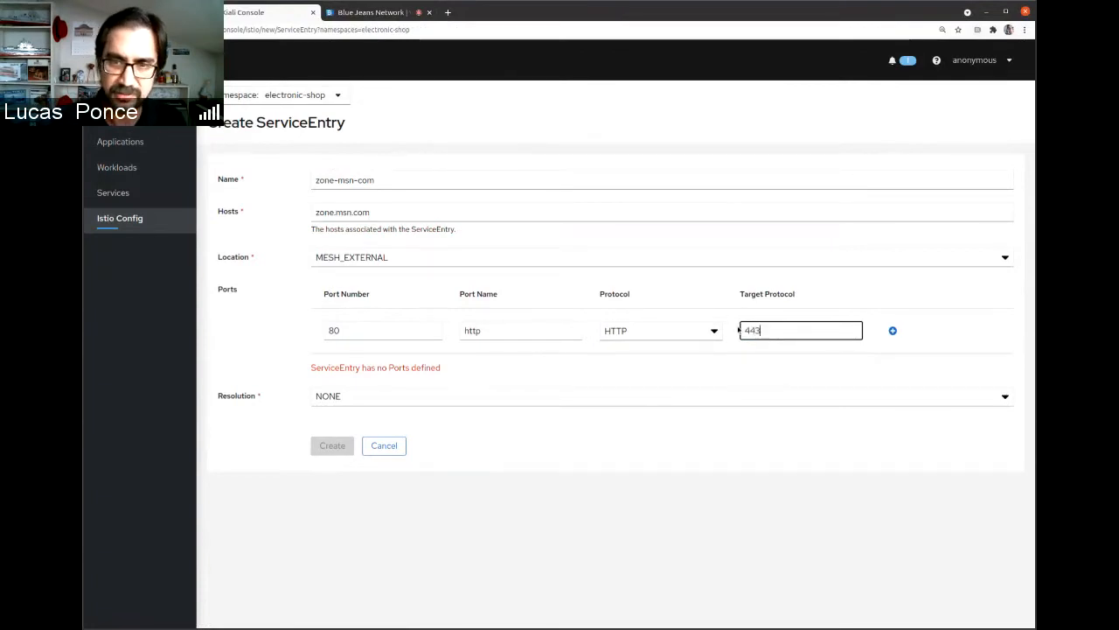
left_click(892, 330)
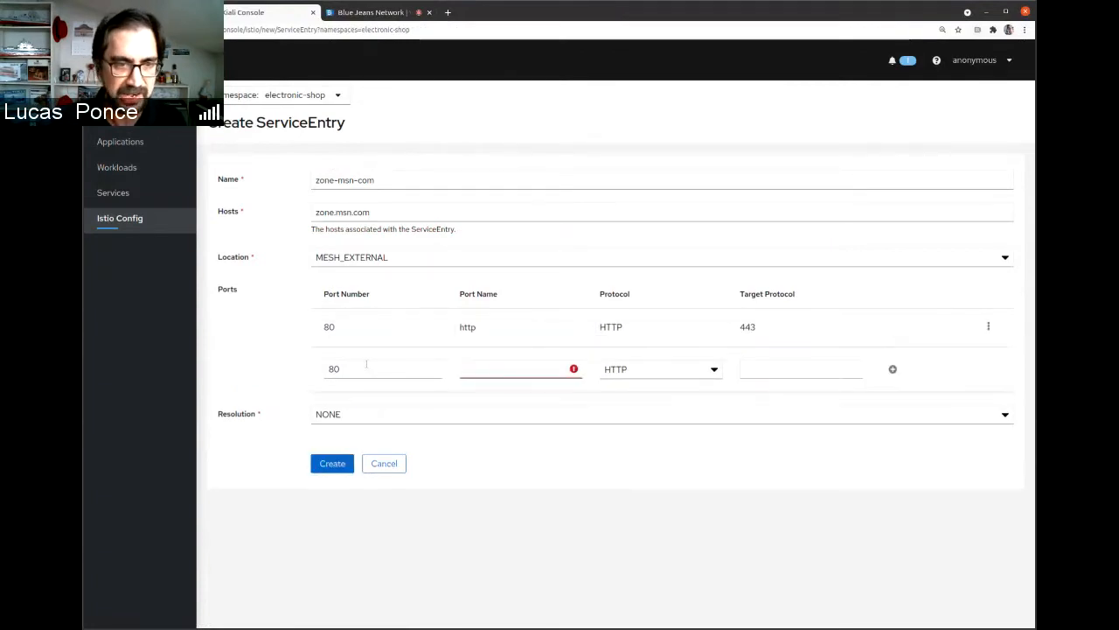
type("443")
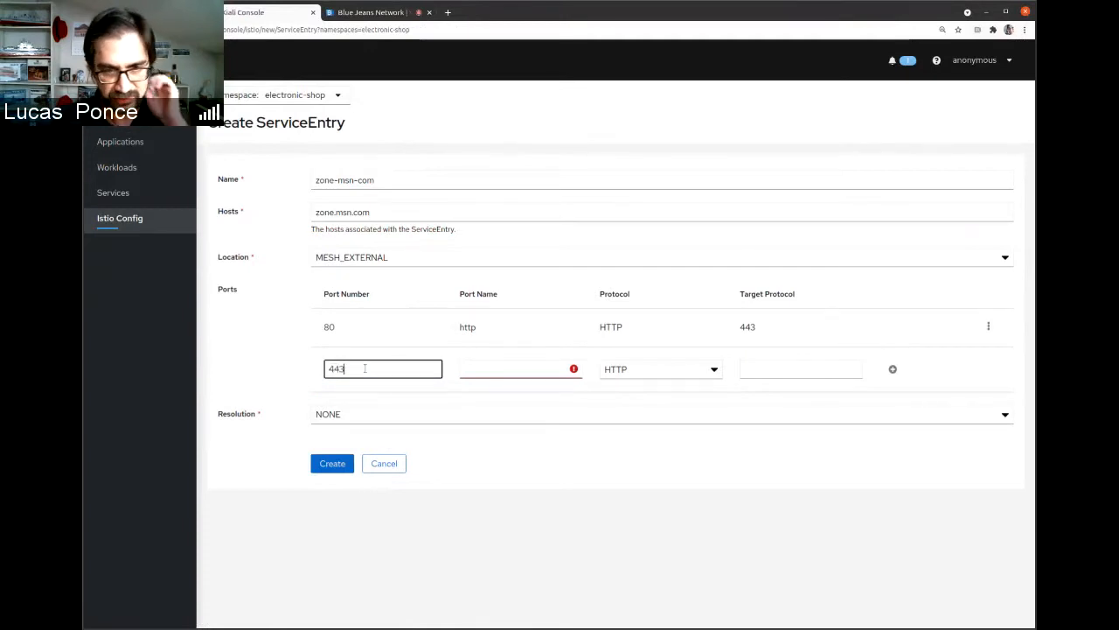
type("secure")
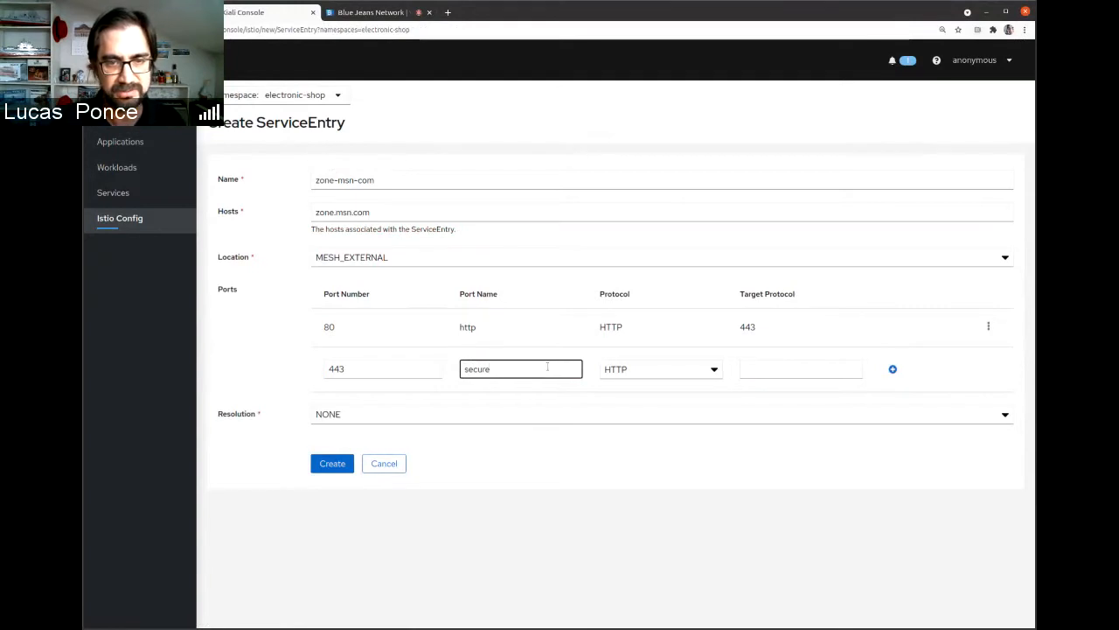
left_click(660, 368)
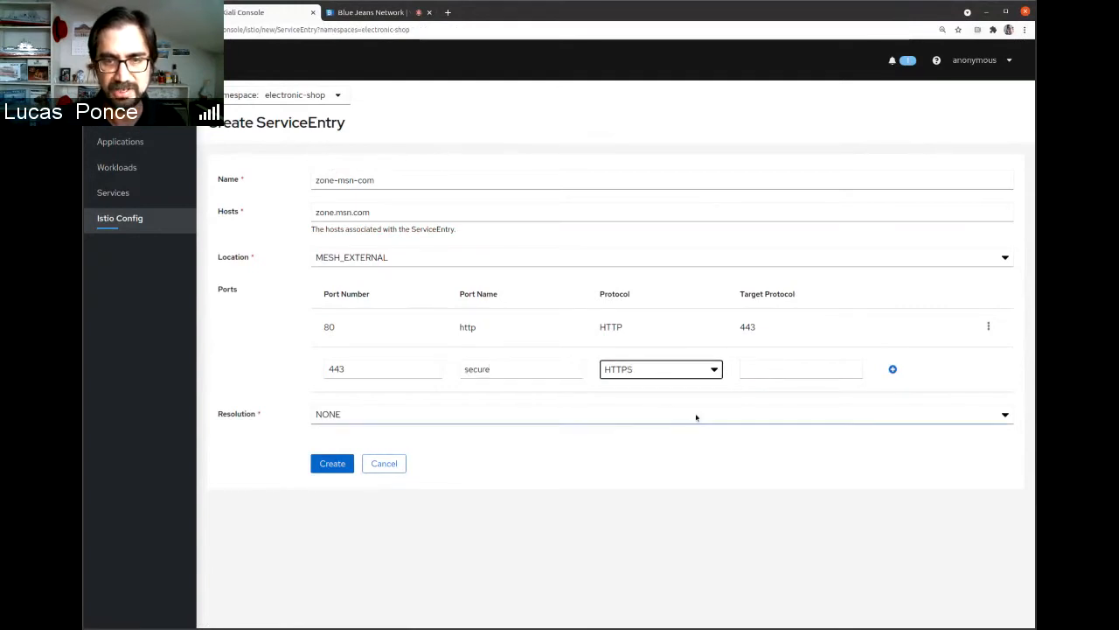
left_click(332, 462)
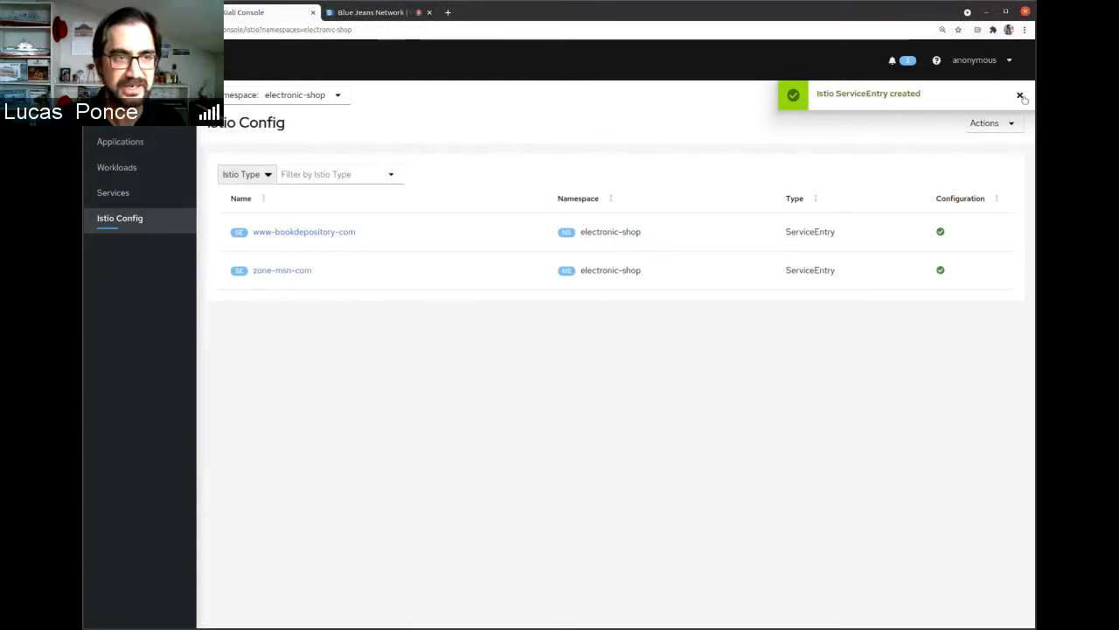
- Dismiss the creation notice and set the graph to refresh every 10 seconds
left_click(1020, 95)
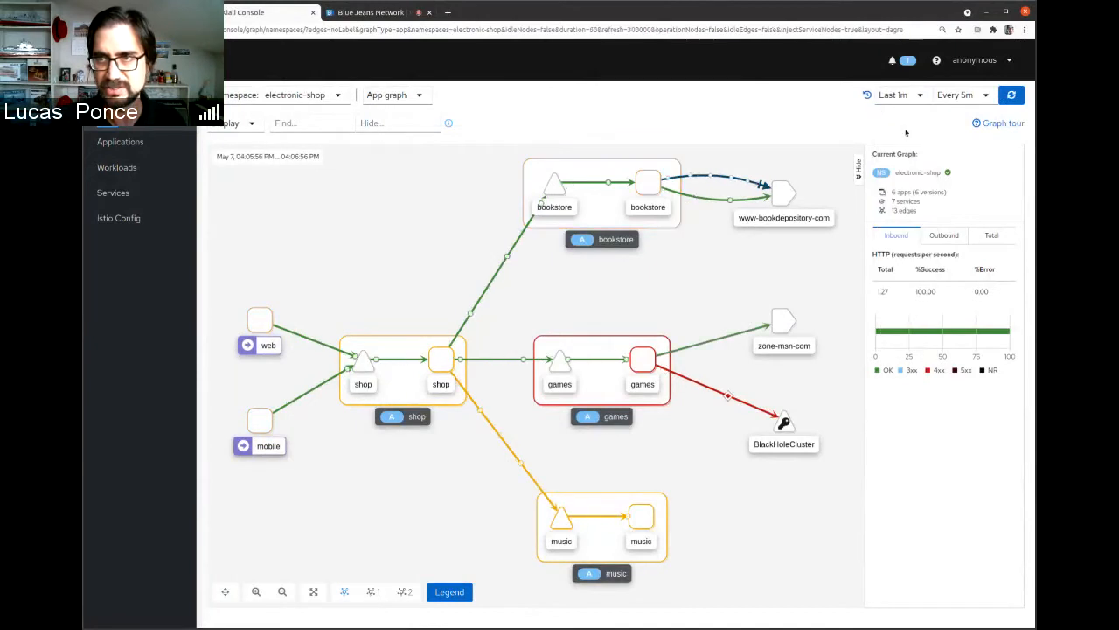
left_click(957, 94)
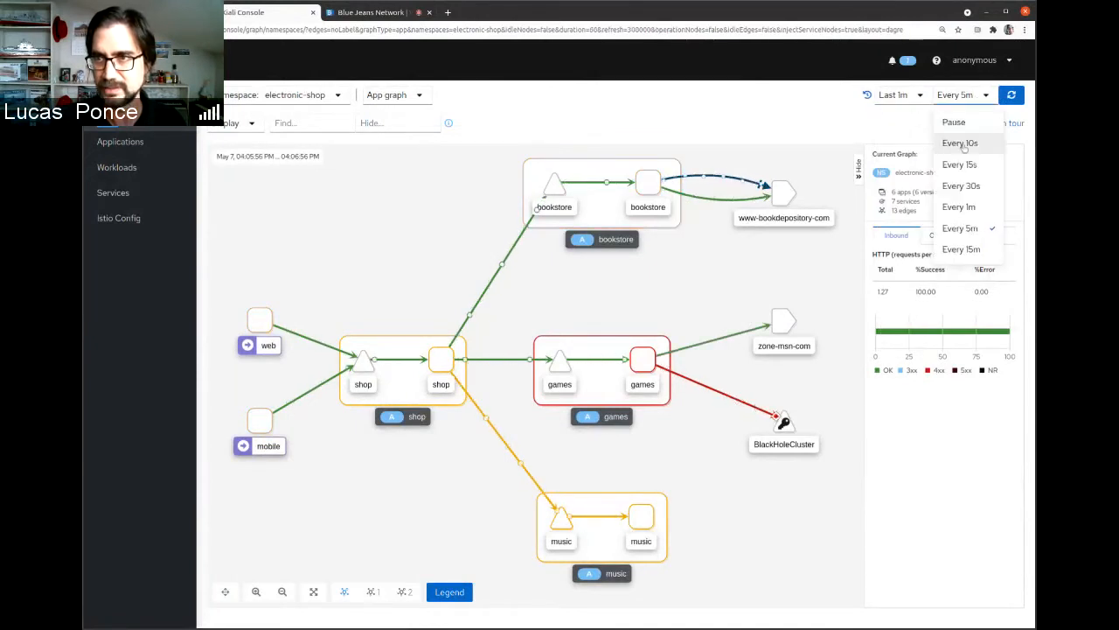
left_click(960, 143)
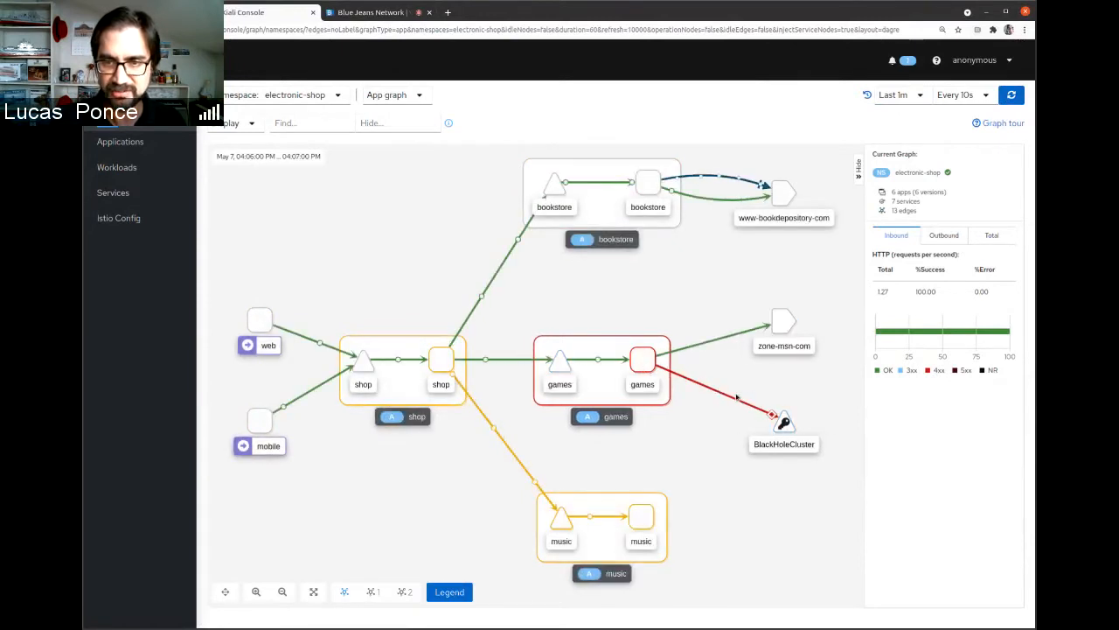
- Inspect the games to zone-msn-com edge and show traffic over the last 5 minutes
left_click(735, 398)
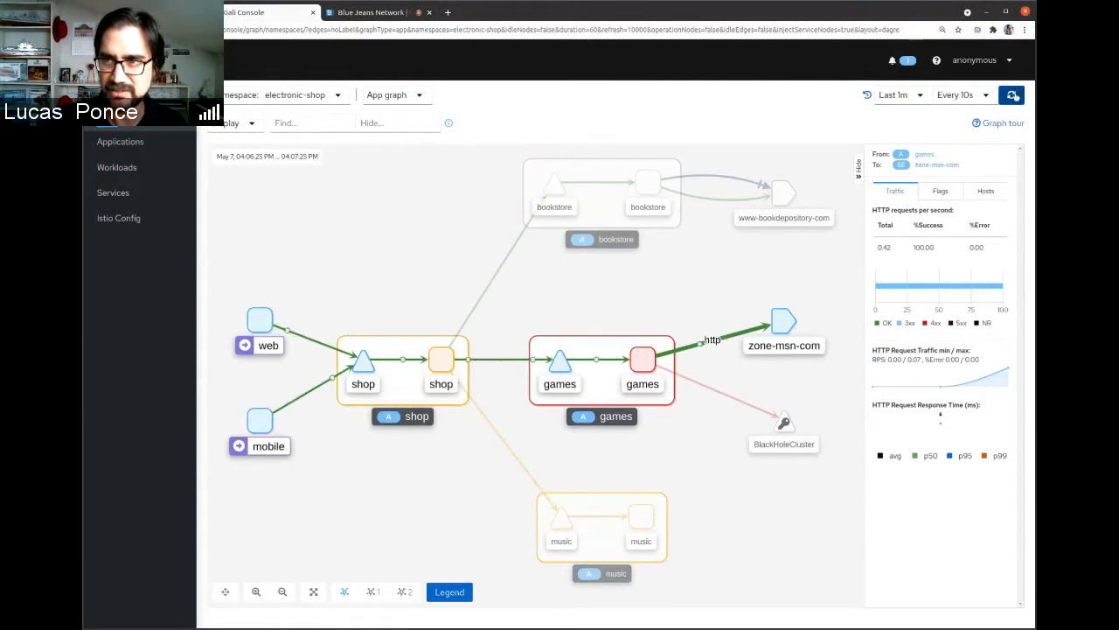
left_click(1012, 95)
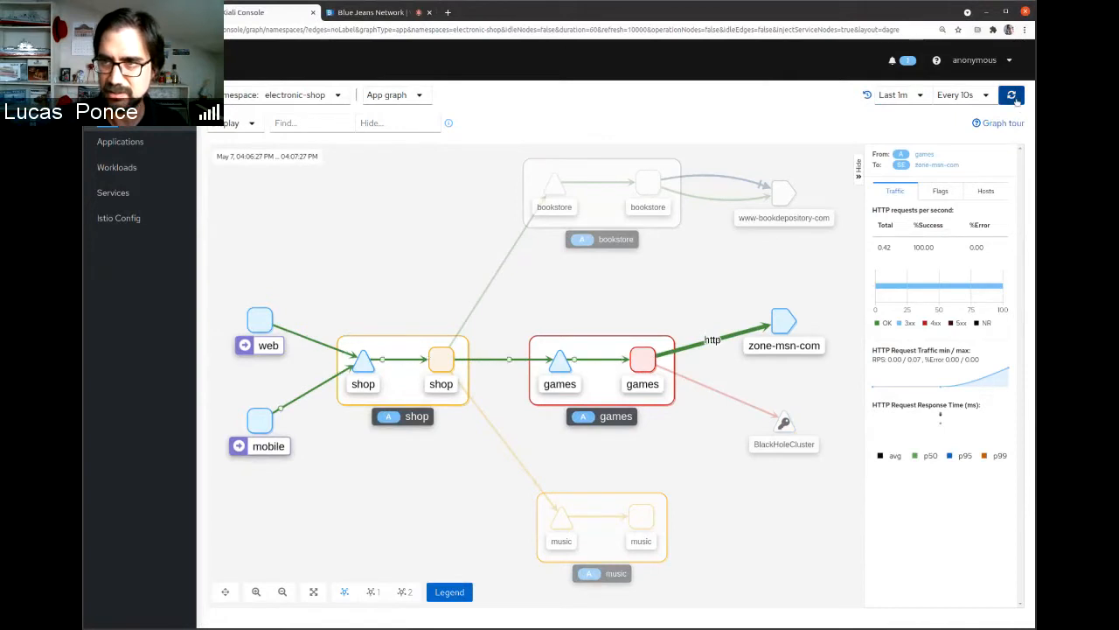
left_click(892, 94)
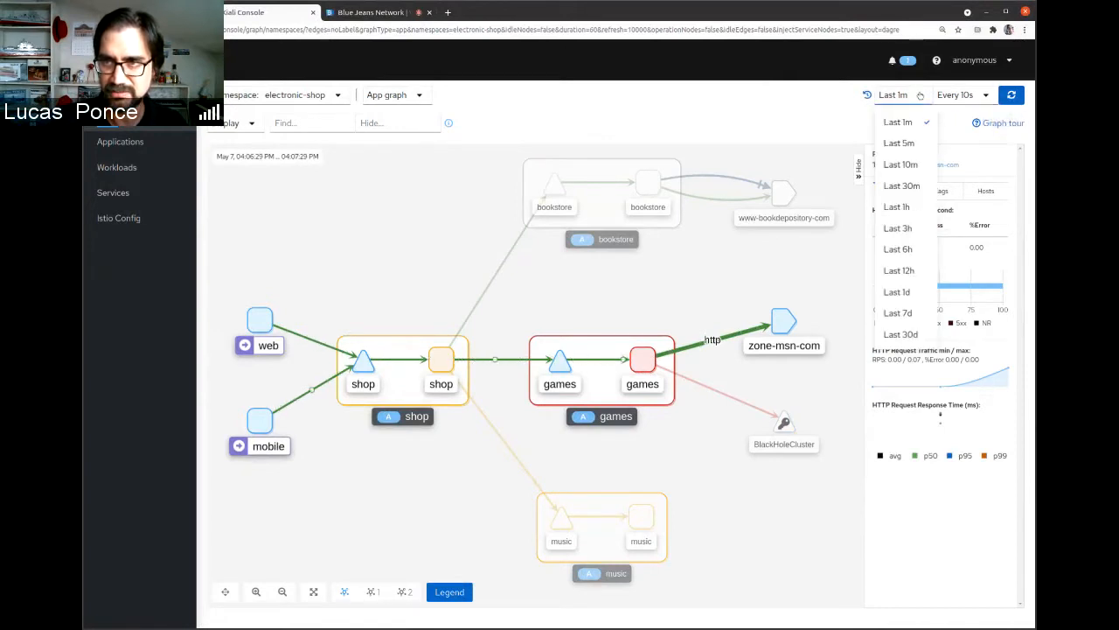
left_click(898, 142)
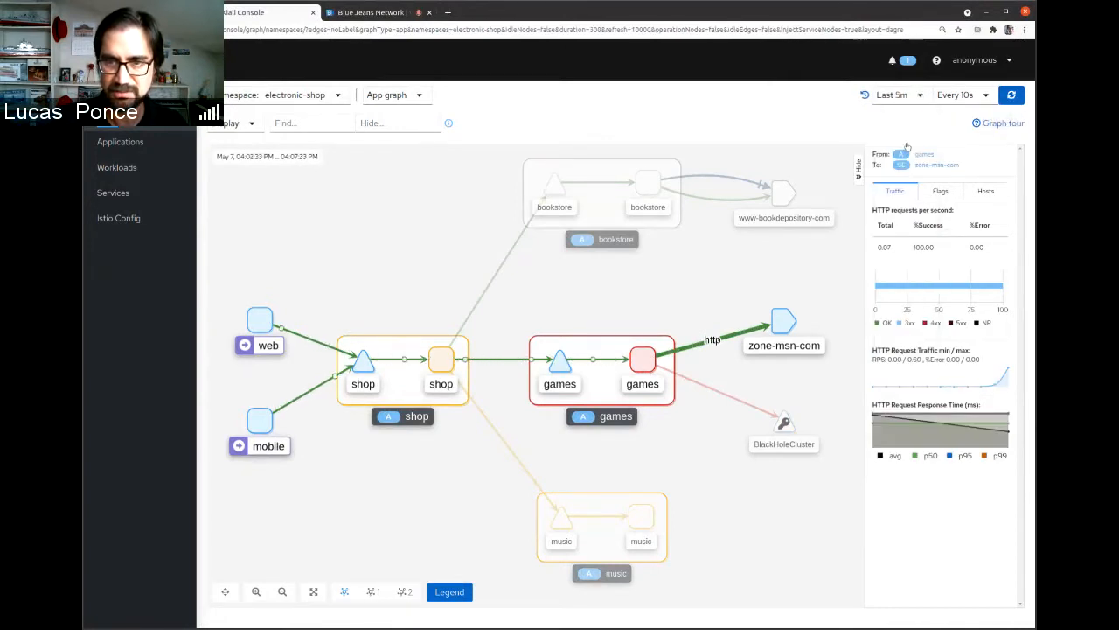
left_click(1011, 94)
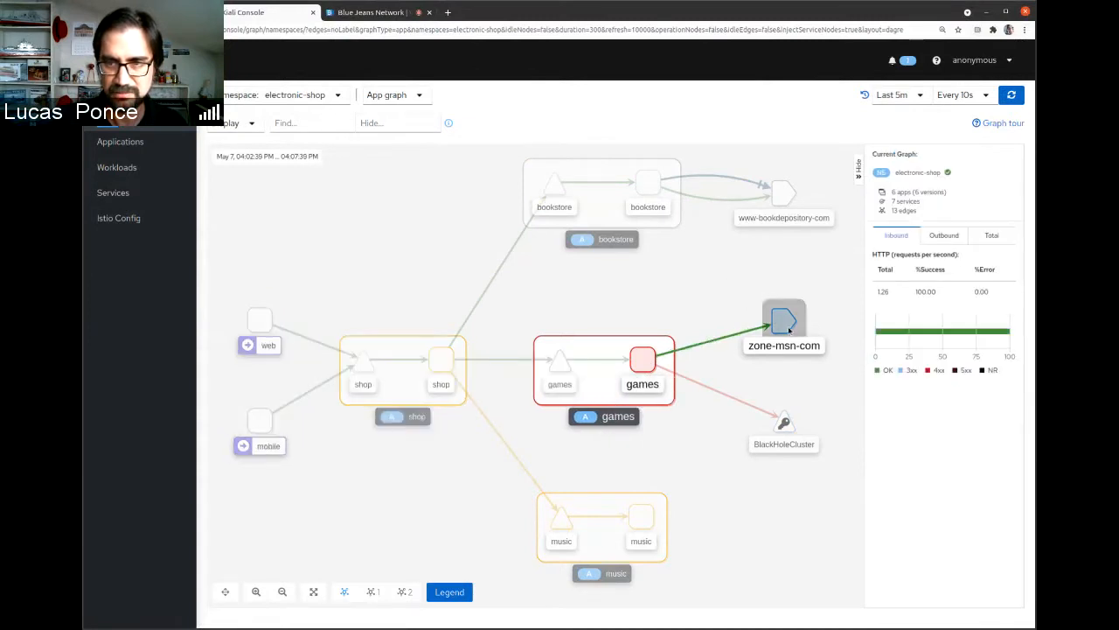
- Open the zone-msn-com ServiceEntry YAML from its graph node and zoom the page in
left_click(783, 319)
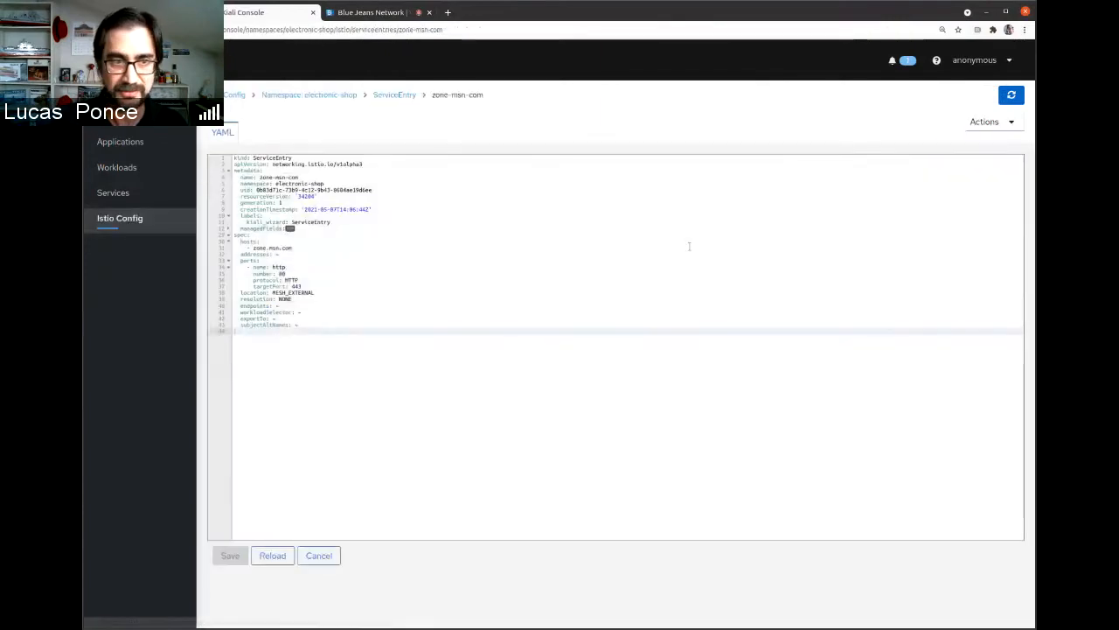
key("ctrl+plus")
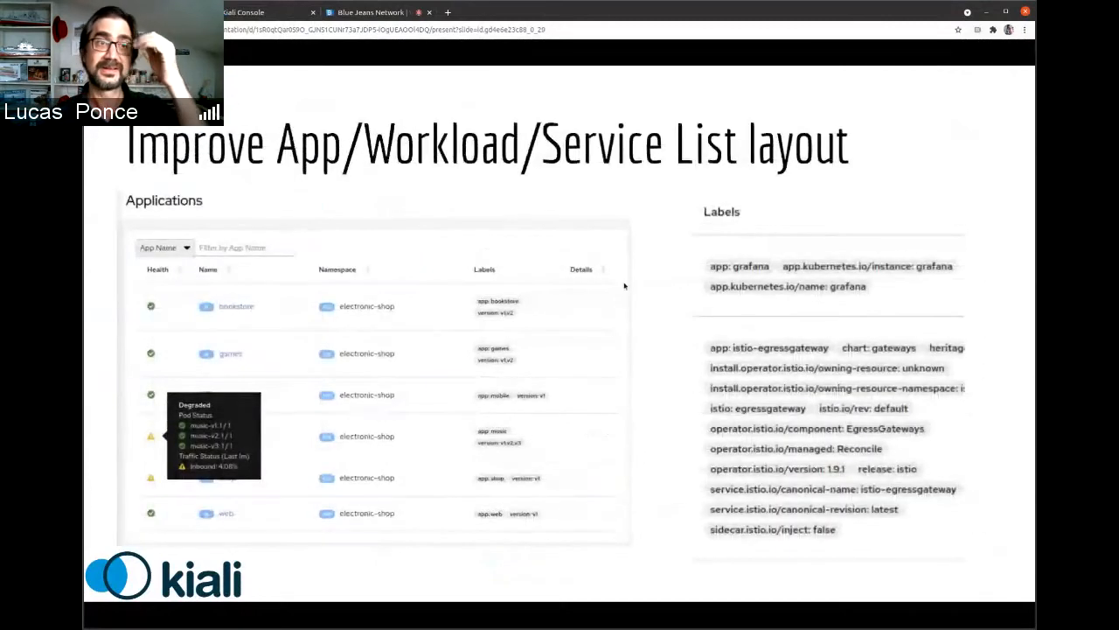
mouse_move(549, 259)
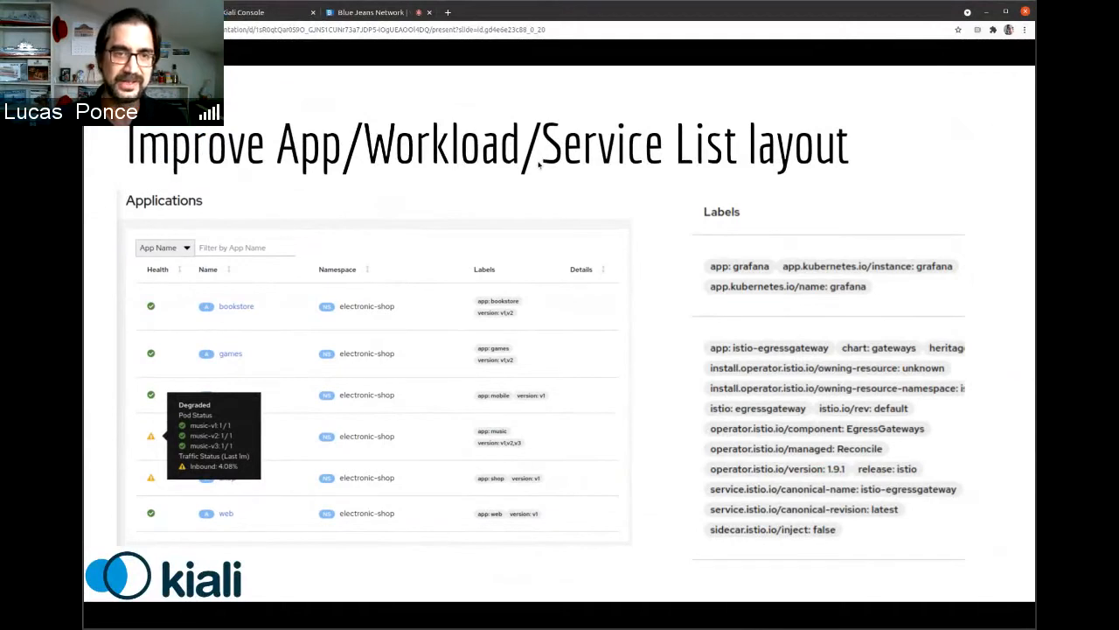
mouse_move(509, 280)
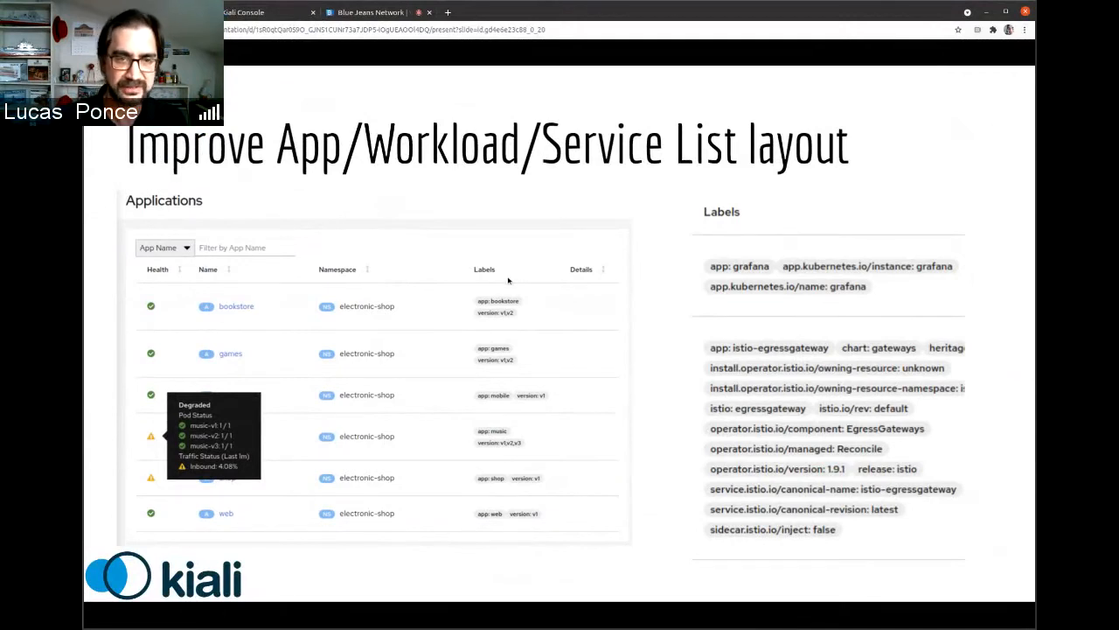
mouse_move(505, 268)
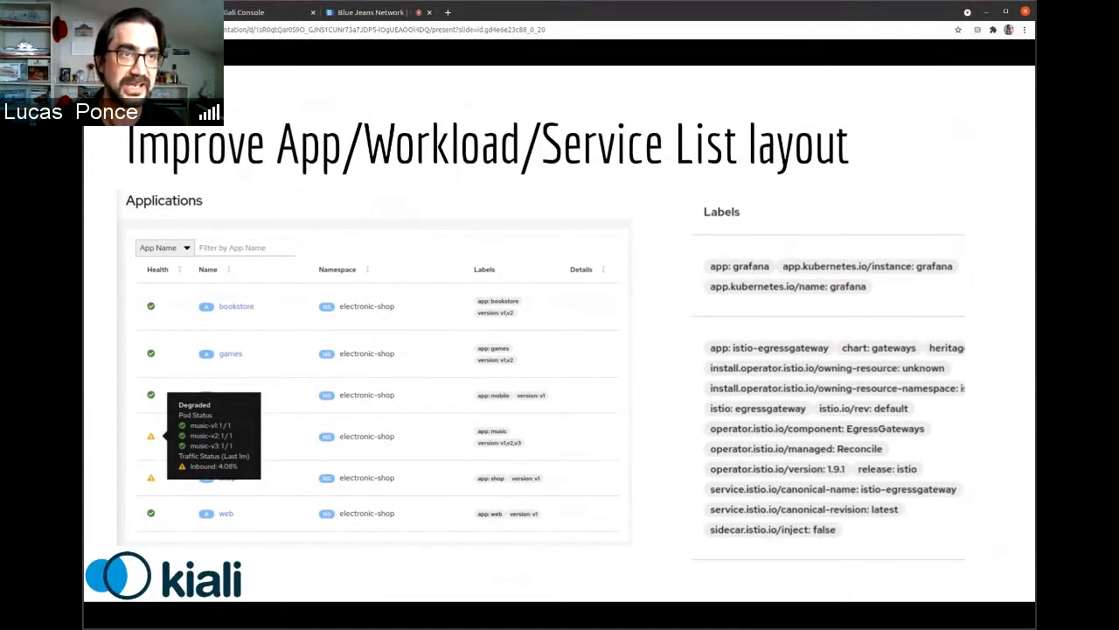
- Review electronic-shop app health, glance at the Workloads list, then return to Applications
left_click(262, 11)
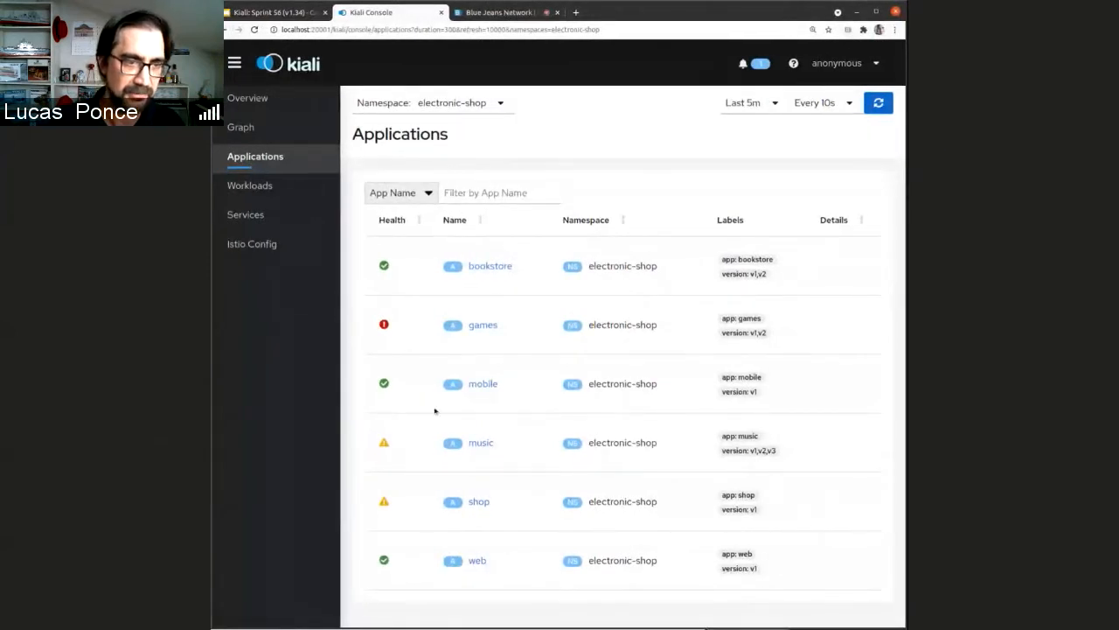
mouse_move(384, 265)
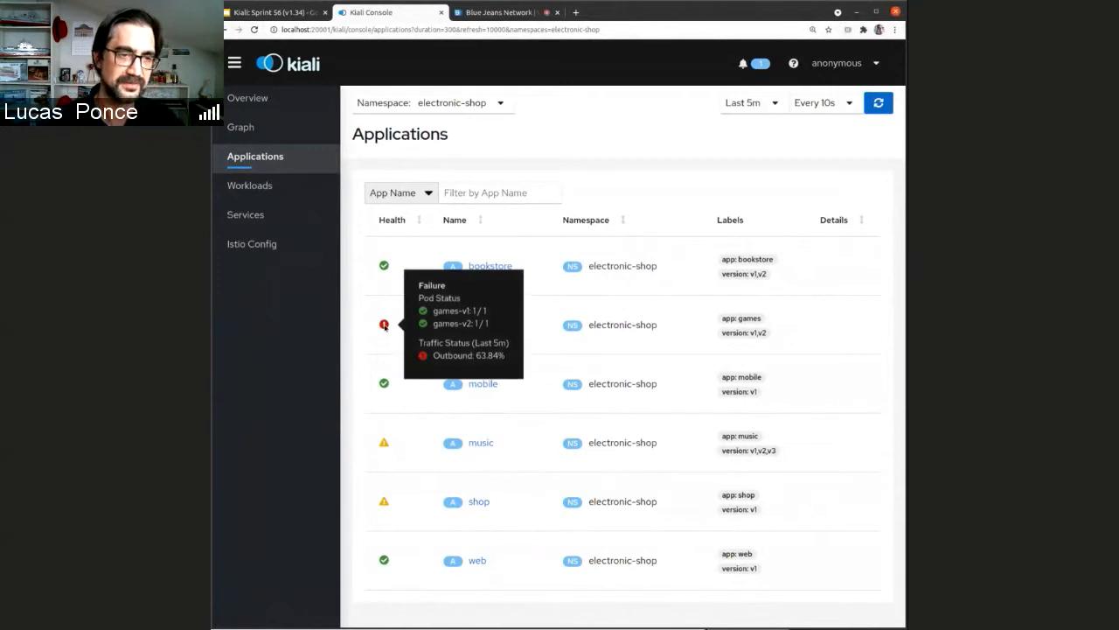
mouse_move(299, 187)
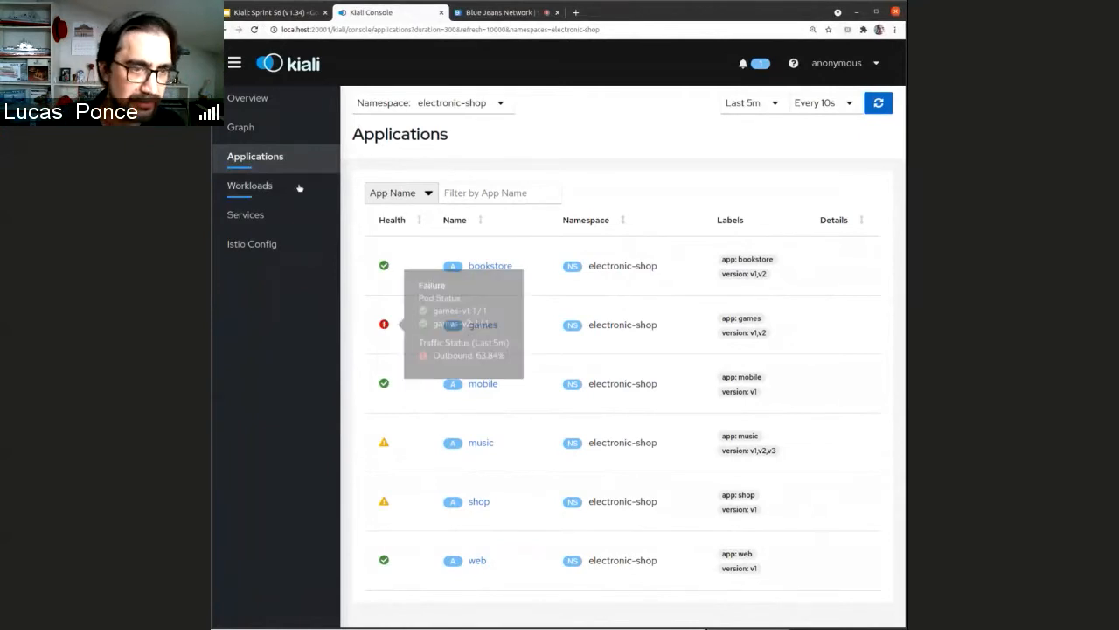
left_click(250, 185)
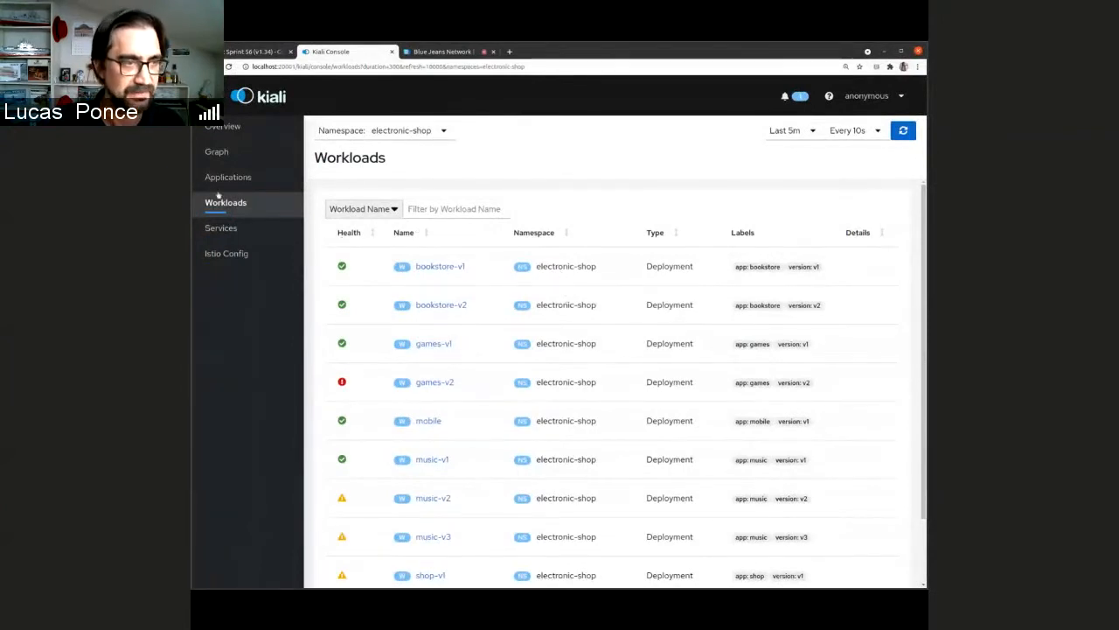
left_click(221, 228)
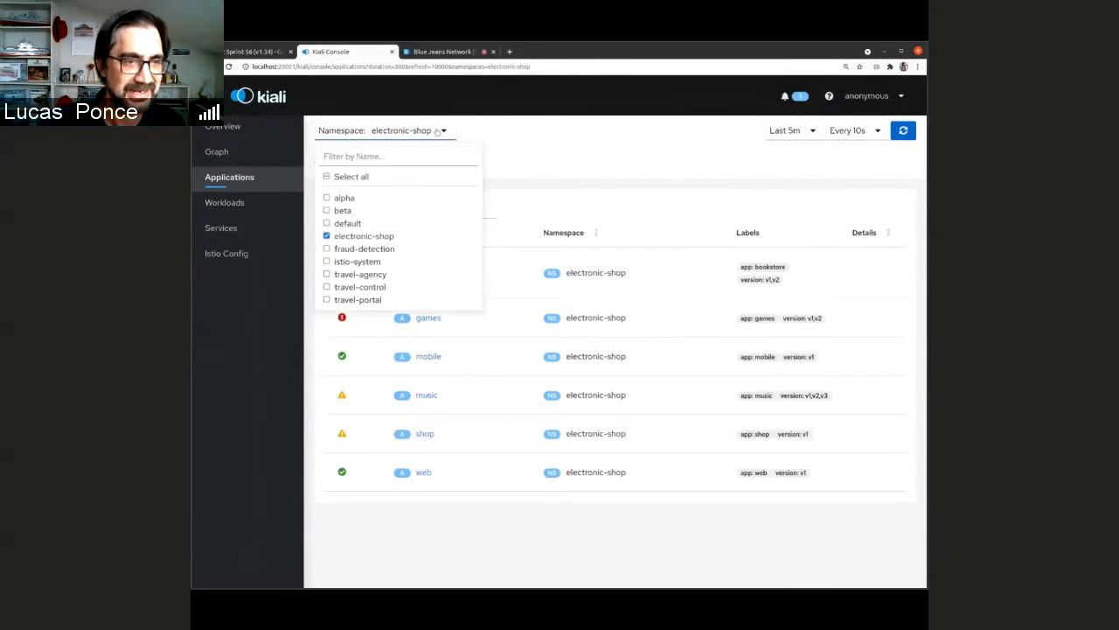
- Browse istio-system applications, reselect electronic-shop, then return to the ServiceEntry boxing slide
left_click(327, 261)
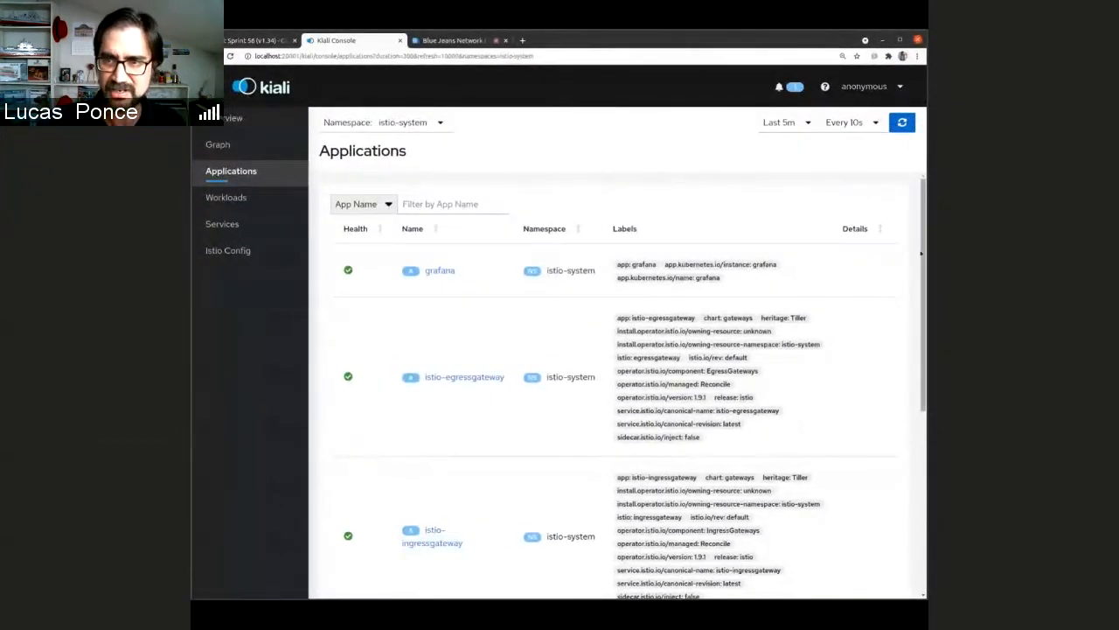
scroll("down", 3)
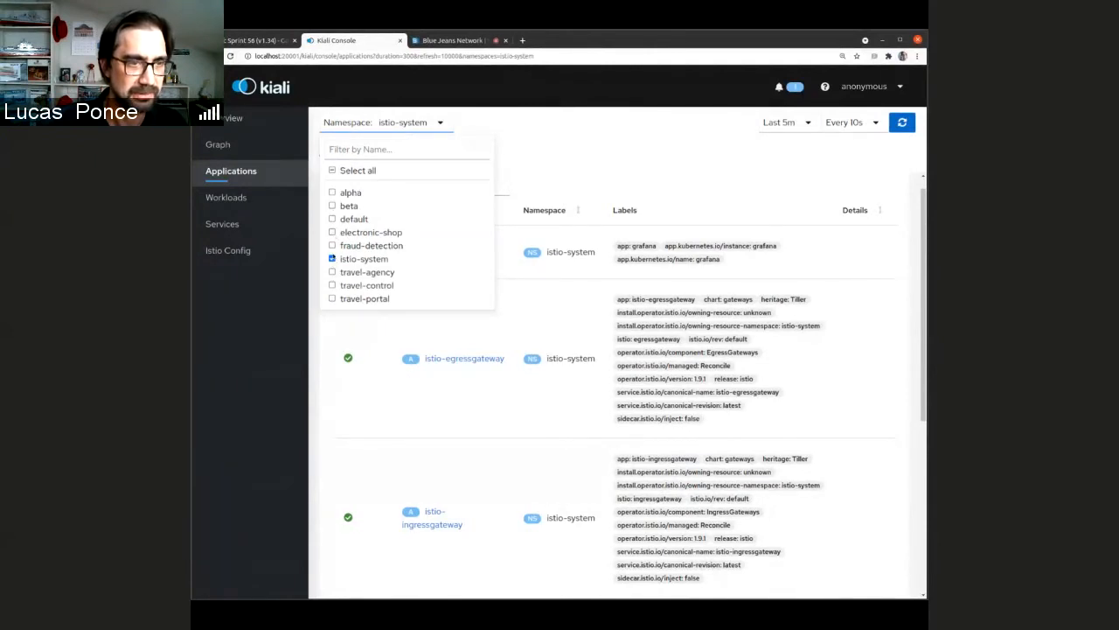
left_click(332, 231)
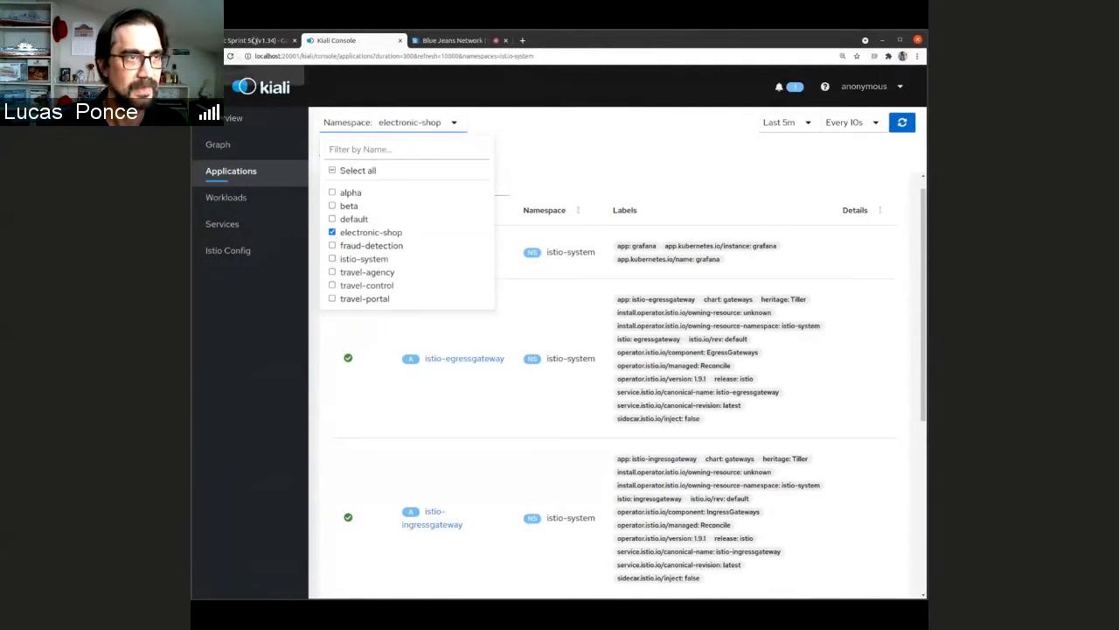
left_click(254, 41)
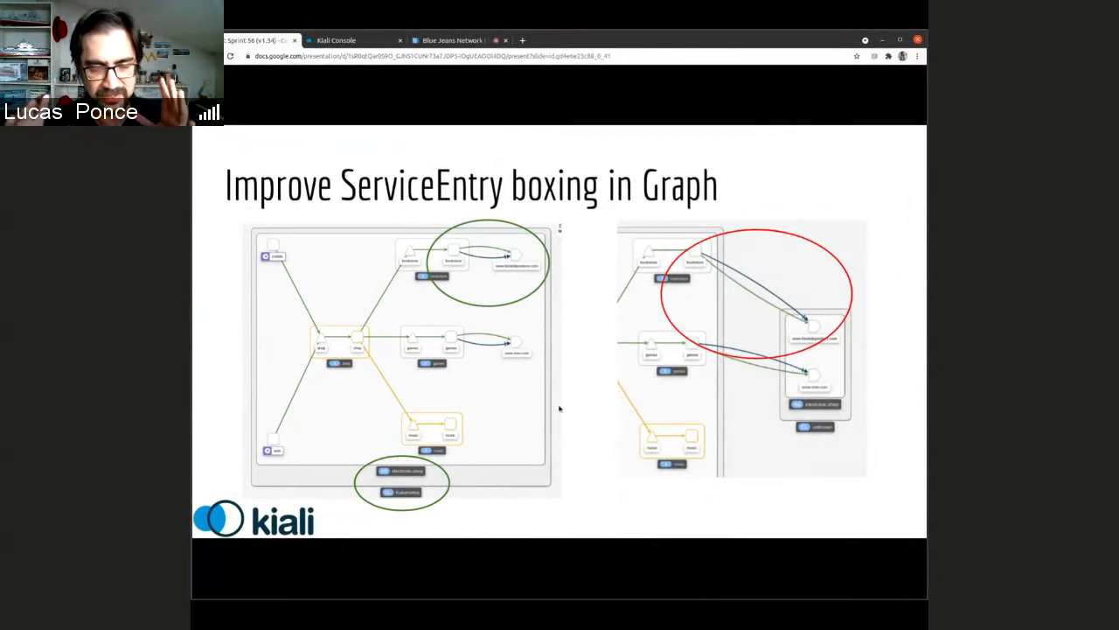
- Enable namespace and cluster boxes on the electronic-shop graph, then return to the slides
left_click(350, 40)
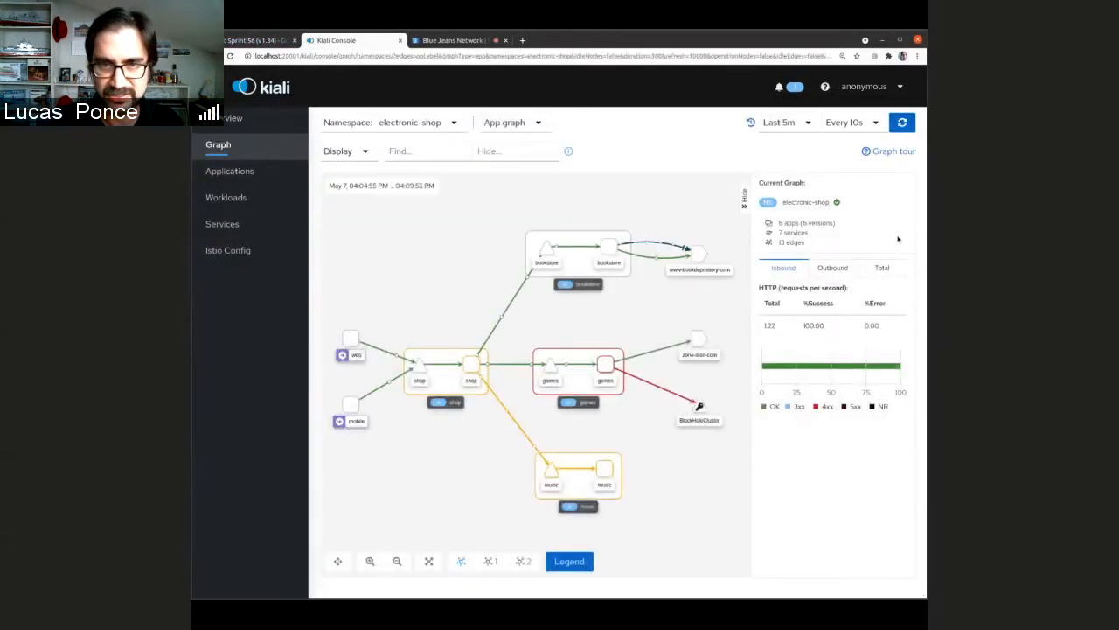
left_click(341, 150)
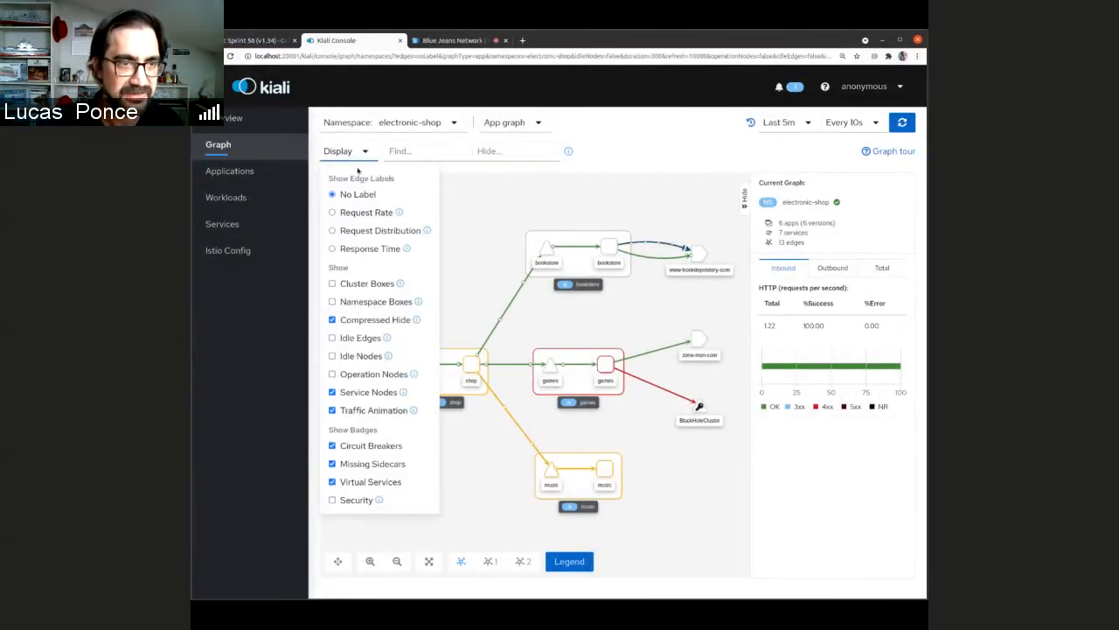
left_click(332, 301)
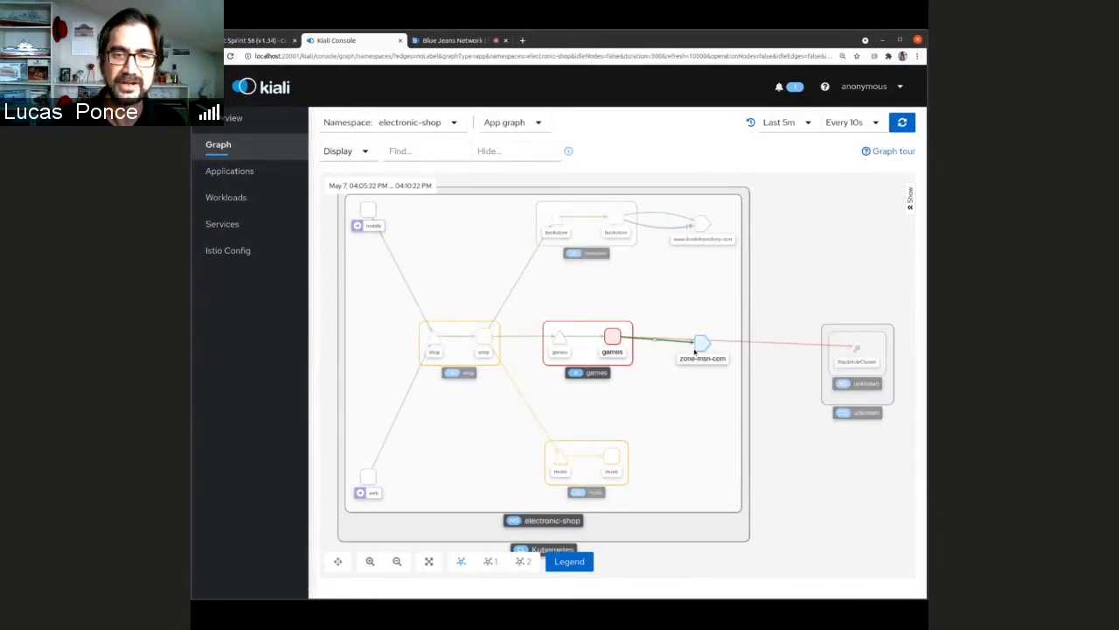
left_click(702, 346)
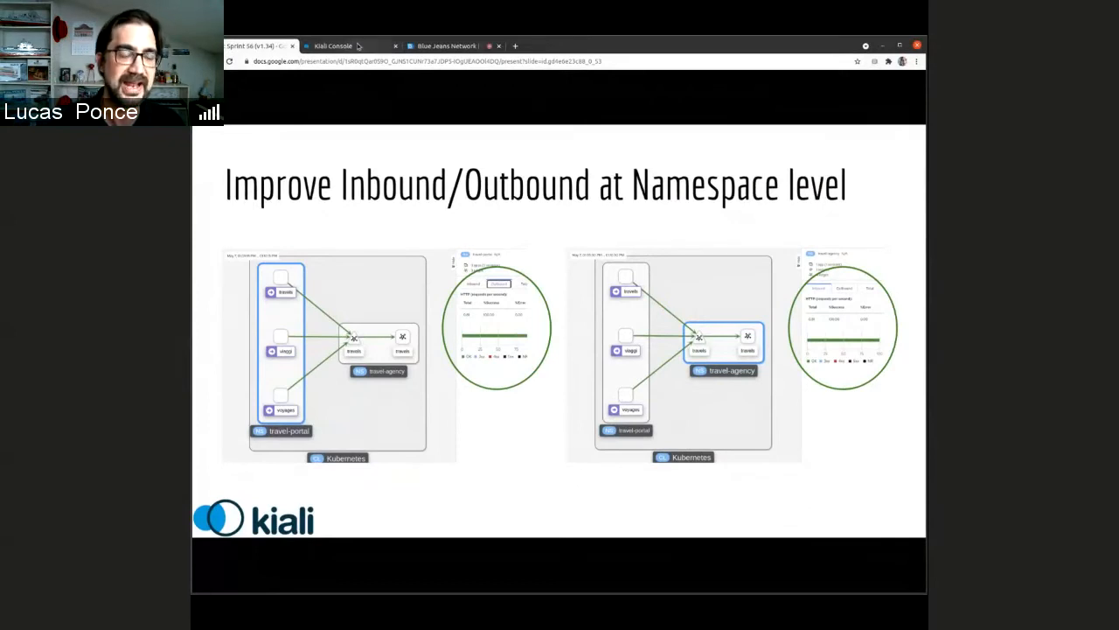
- From the namespaces Overview, open the travel-portal graph through its card's kebab menu
left_click(345, 46)
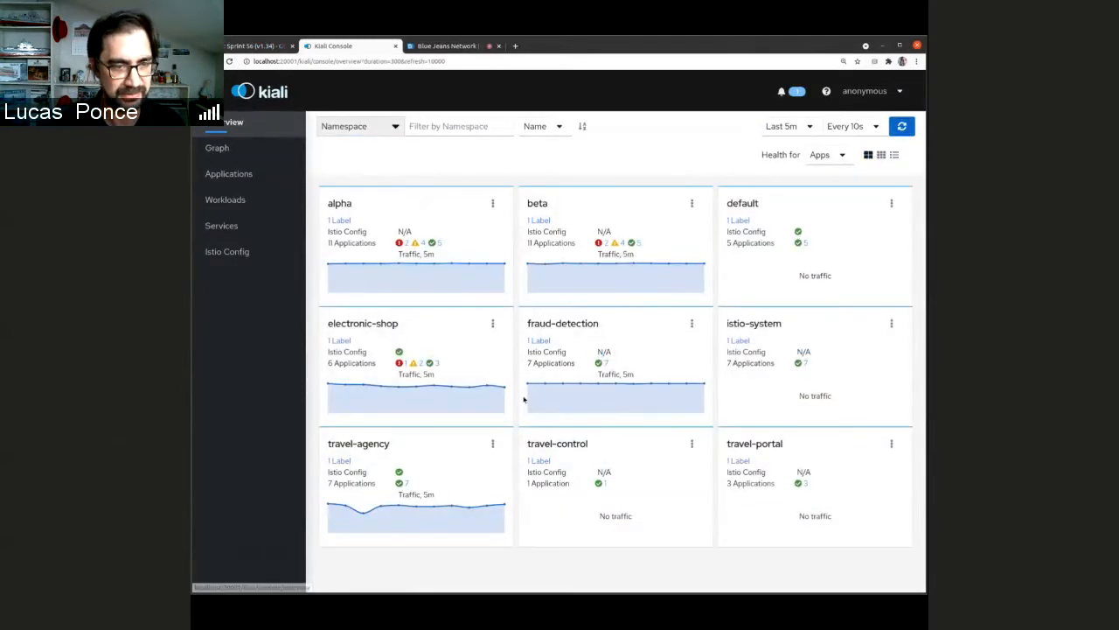
left_click(492, 443)
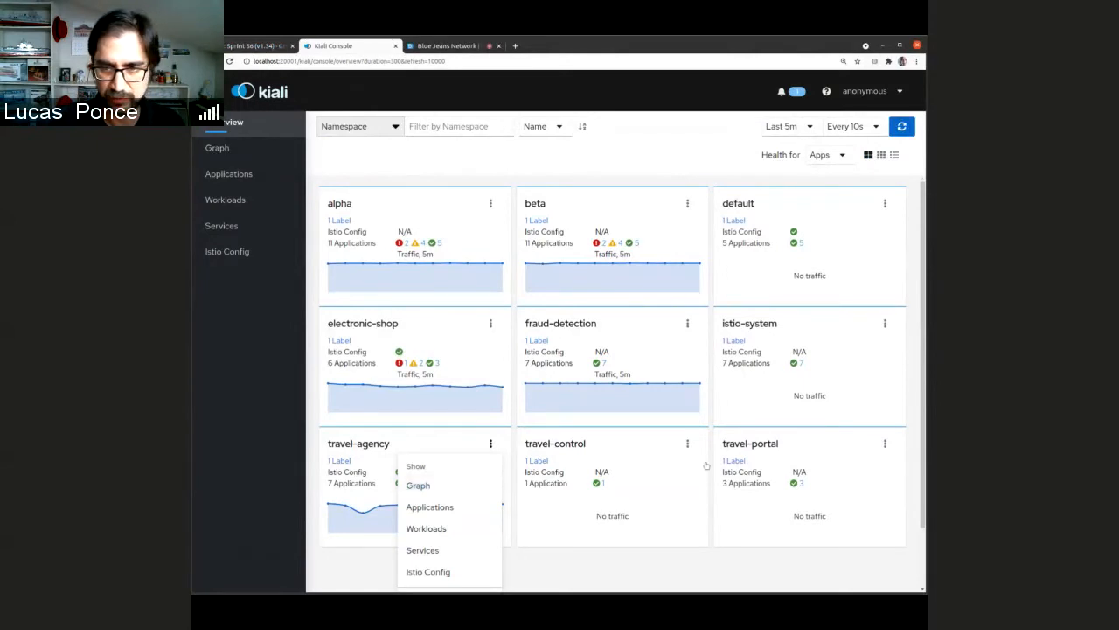
left_click(418, 486)
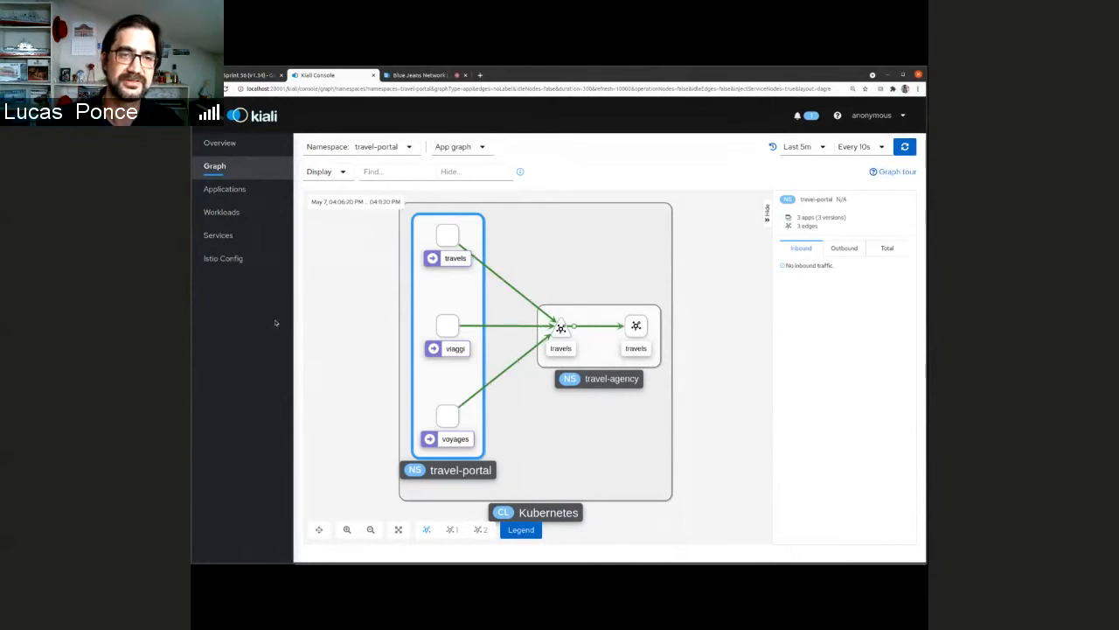
mouse_move(367, 391)
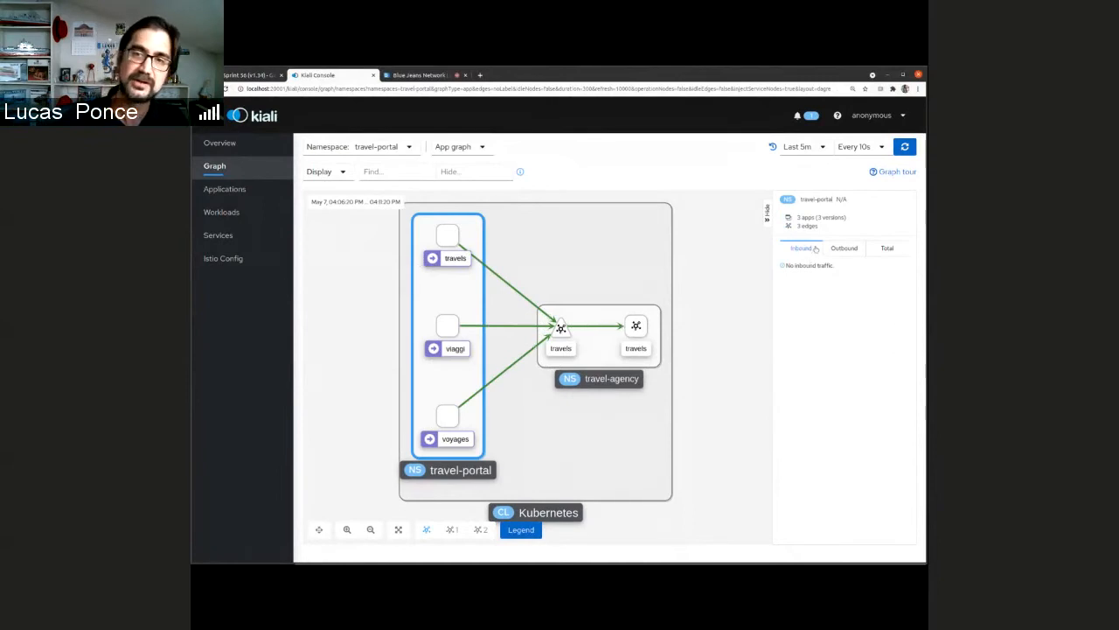
- Select the travel-agency namespace box, view its inbound traffic, then return to the slides
left_click(844, 248)
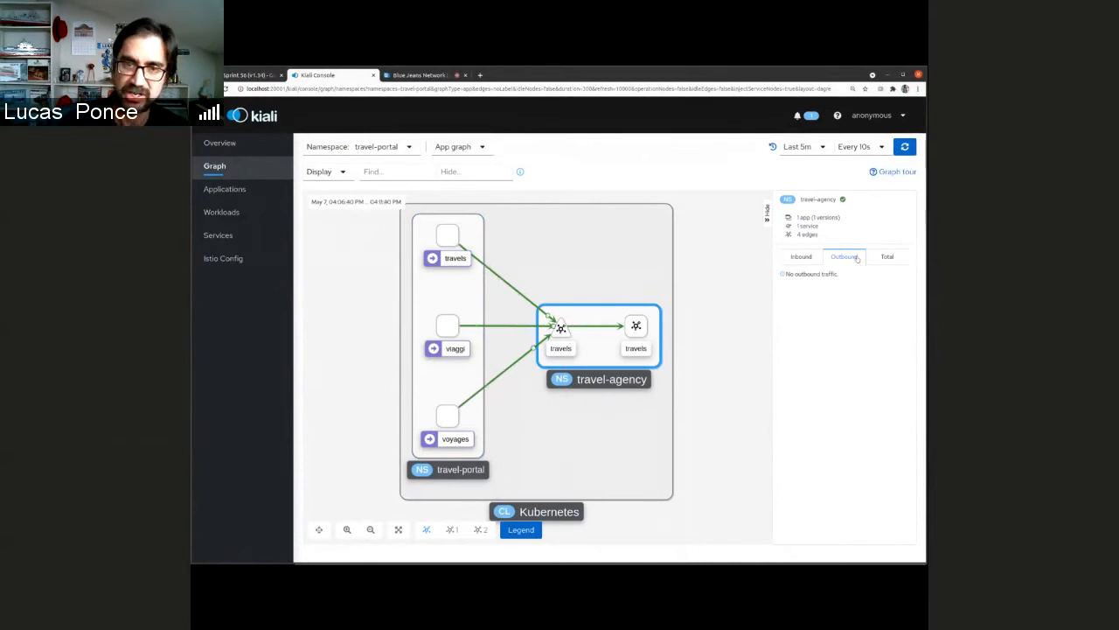
mouse_move(672, 359)
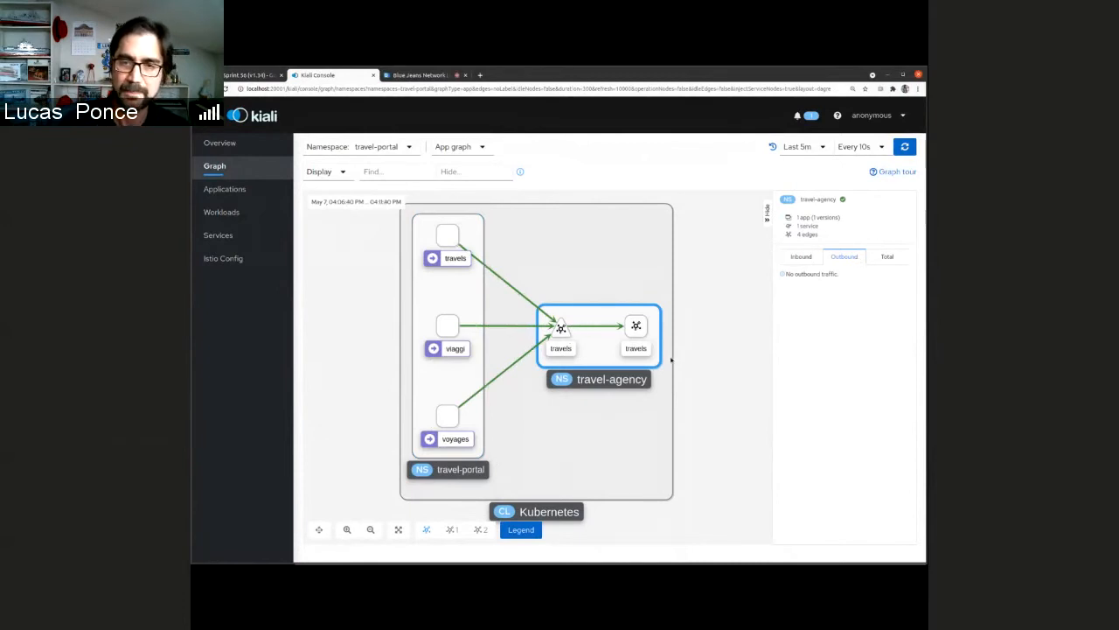
left_click(801, 257)
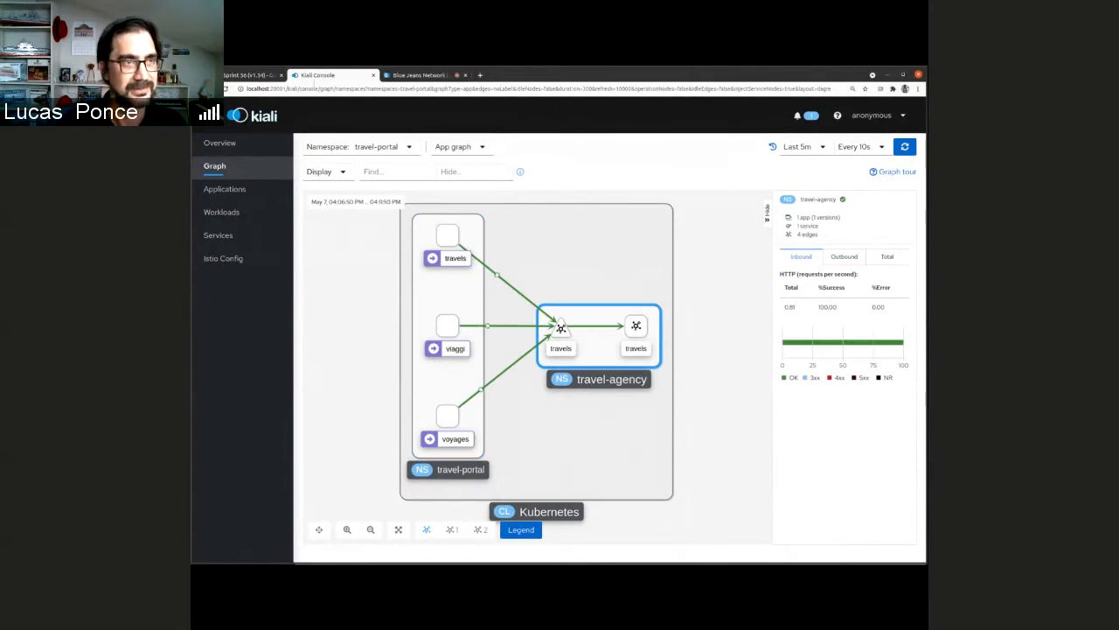
left_click(251, 75)
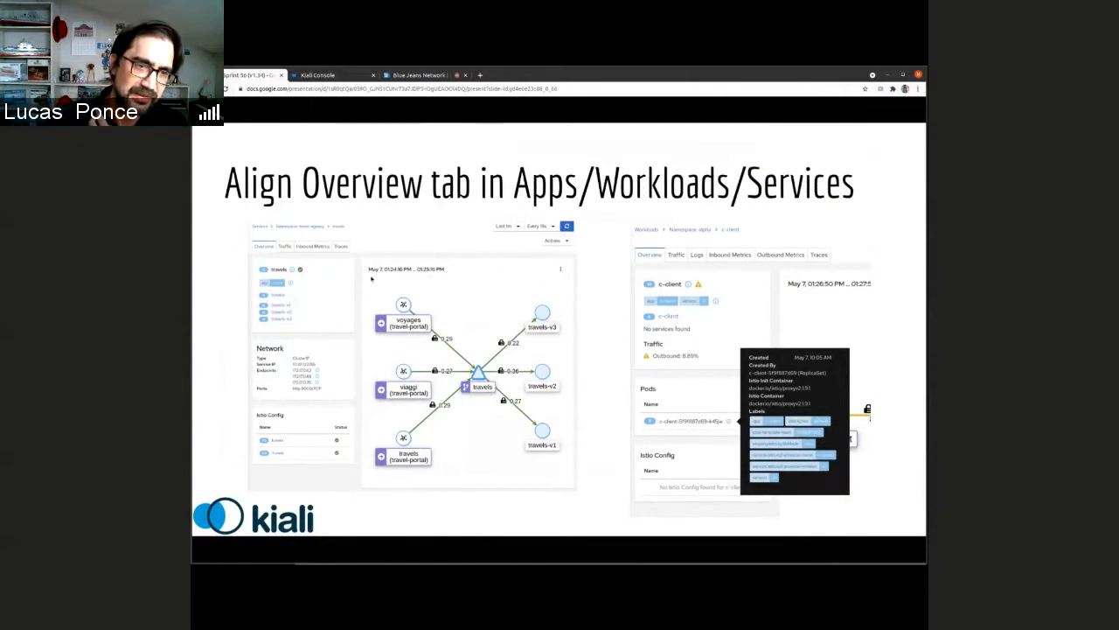
mouse_move(560, 345)
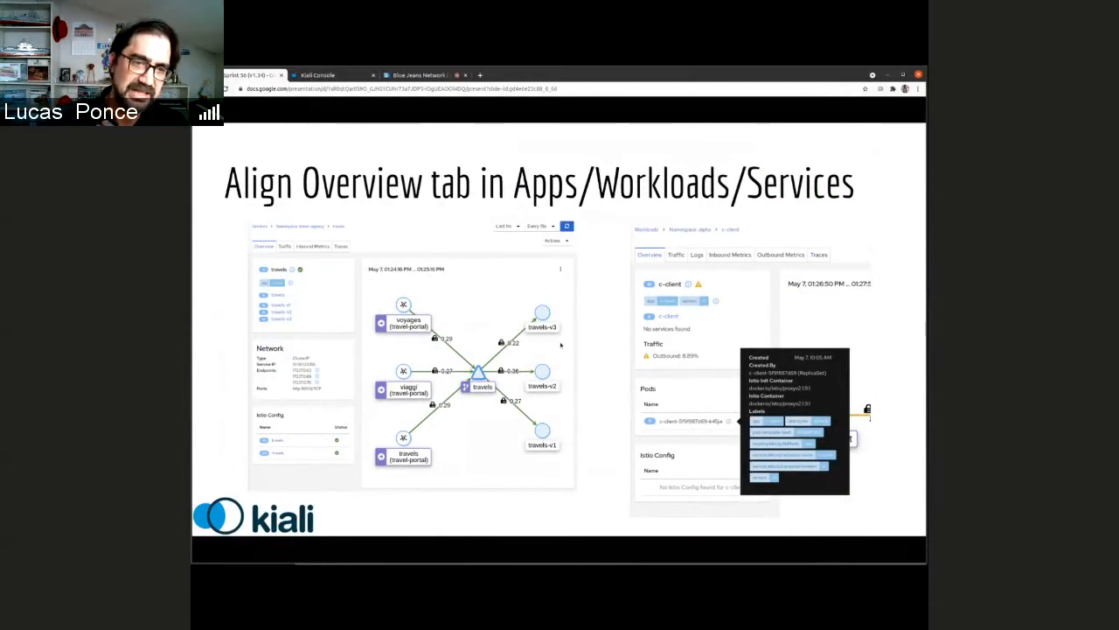
mouse_move(391, 435)
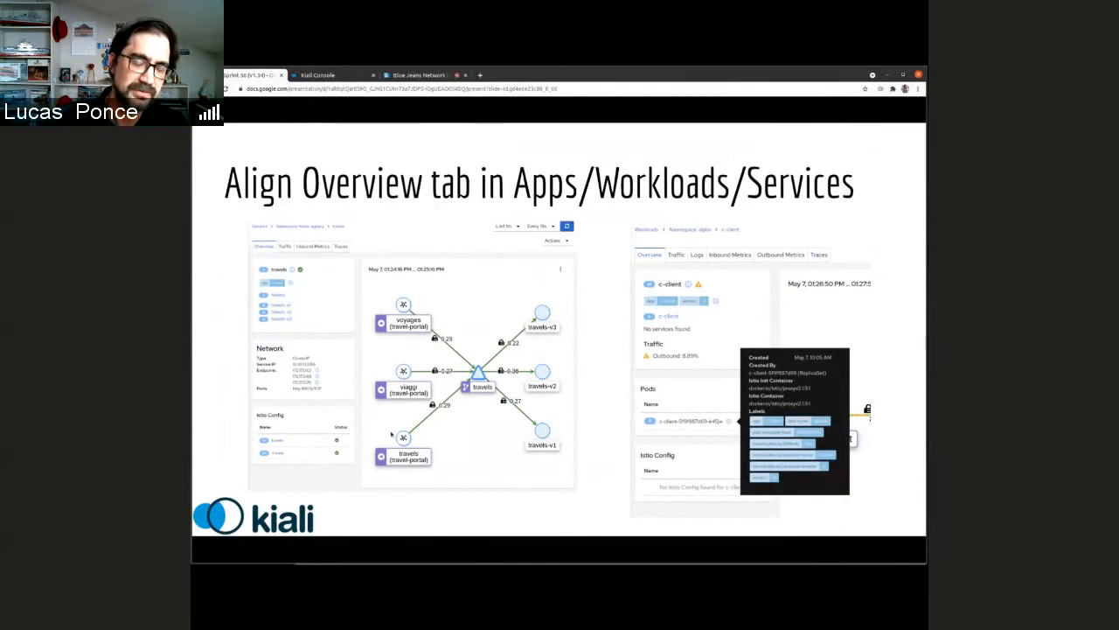
mouse_move(455, 437)
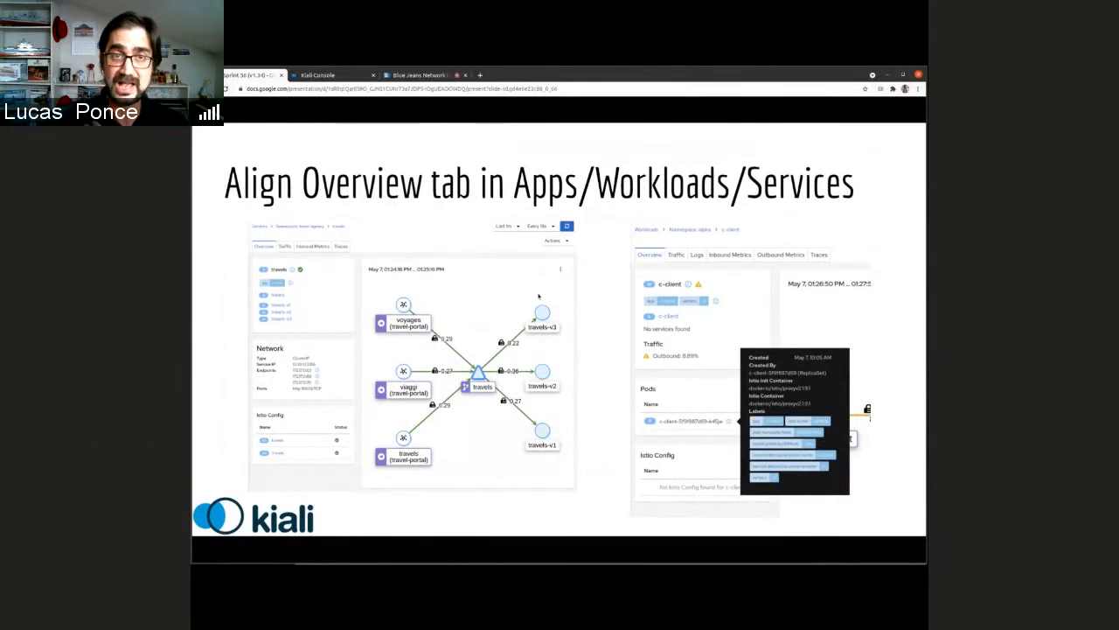
mouse_move(524, 247)
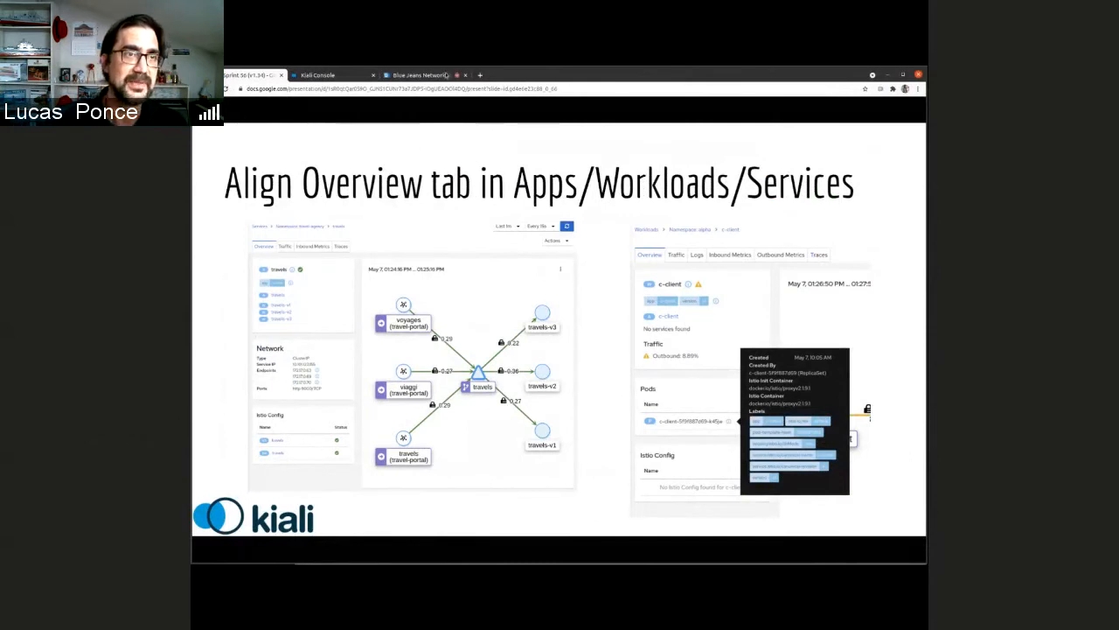
- Open the travels app Overview graph showing travels-v1 to v3 calling hotels, cars, insurances, flights
left_click(333, 76)
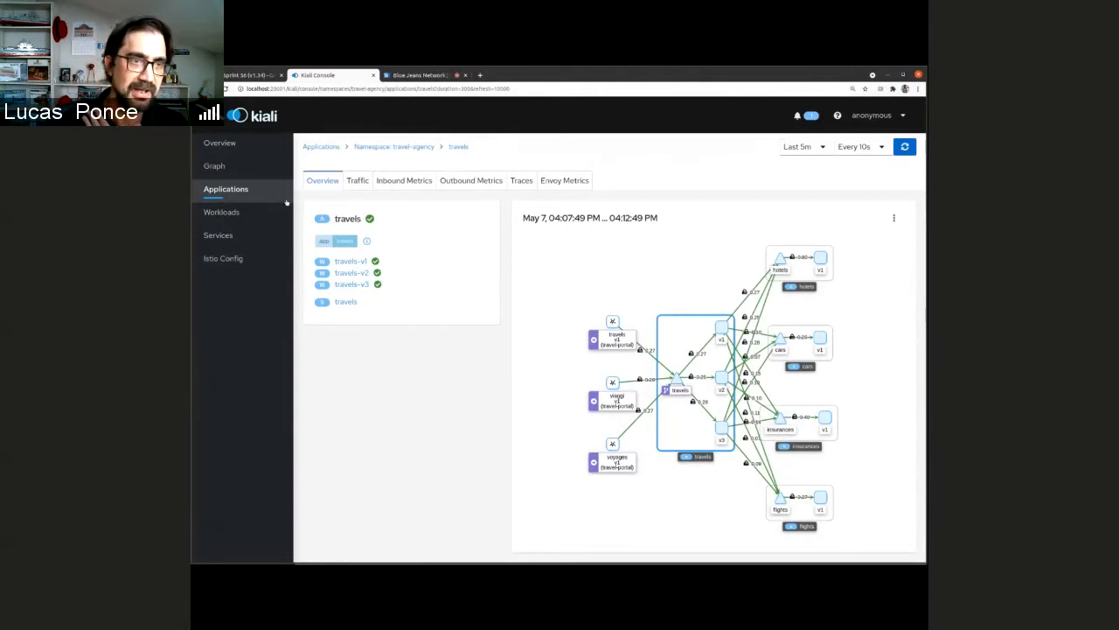
mouse_move(411, 220)
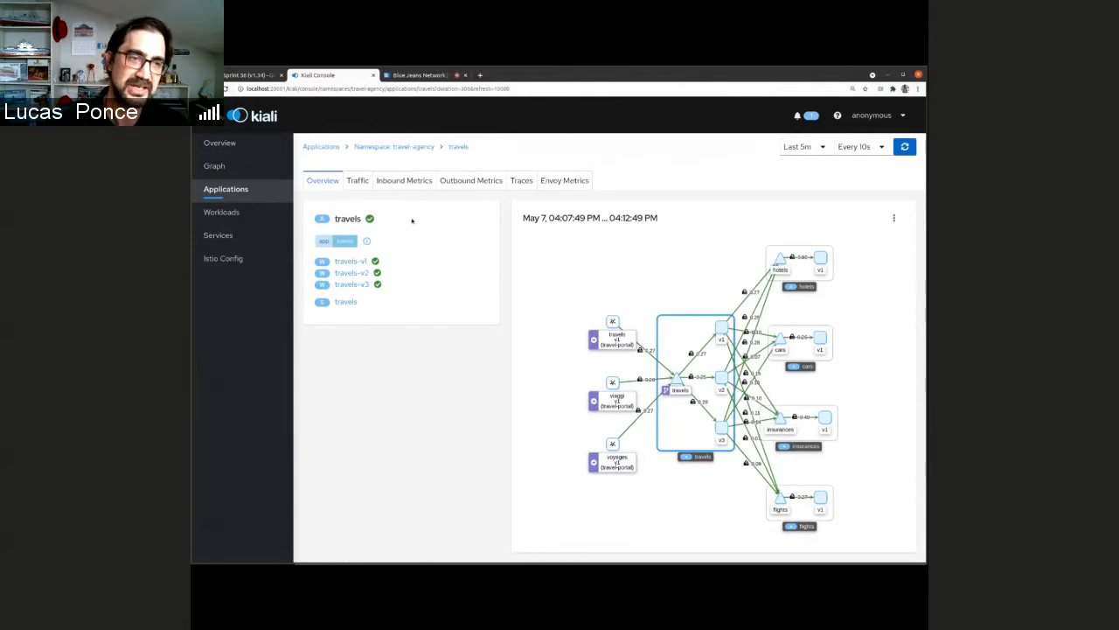
mouse_move(396, 316)
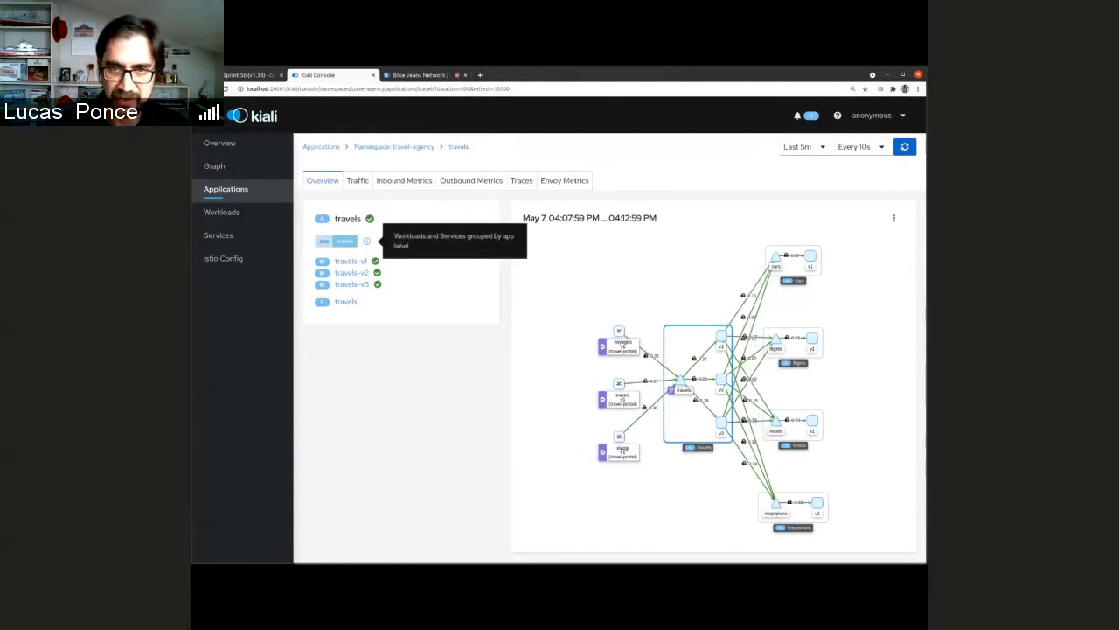
mouse_move(838, 254)
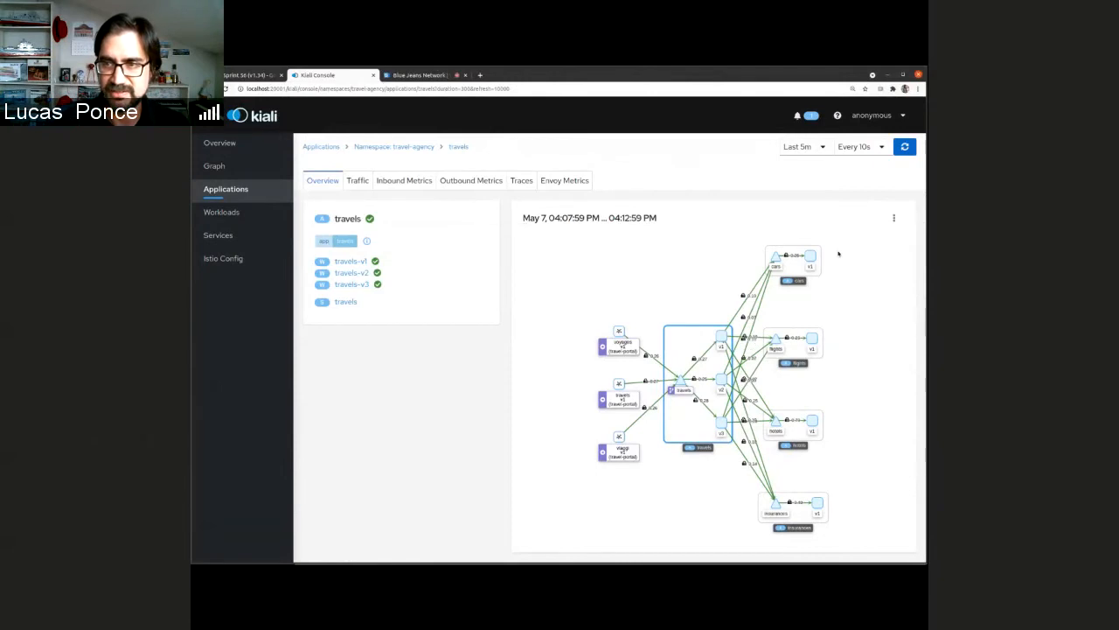
mouse_move(864, 416)
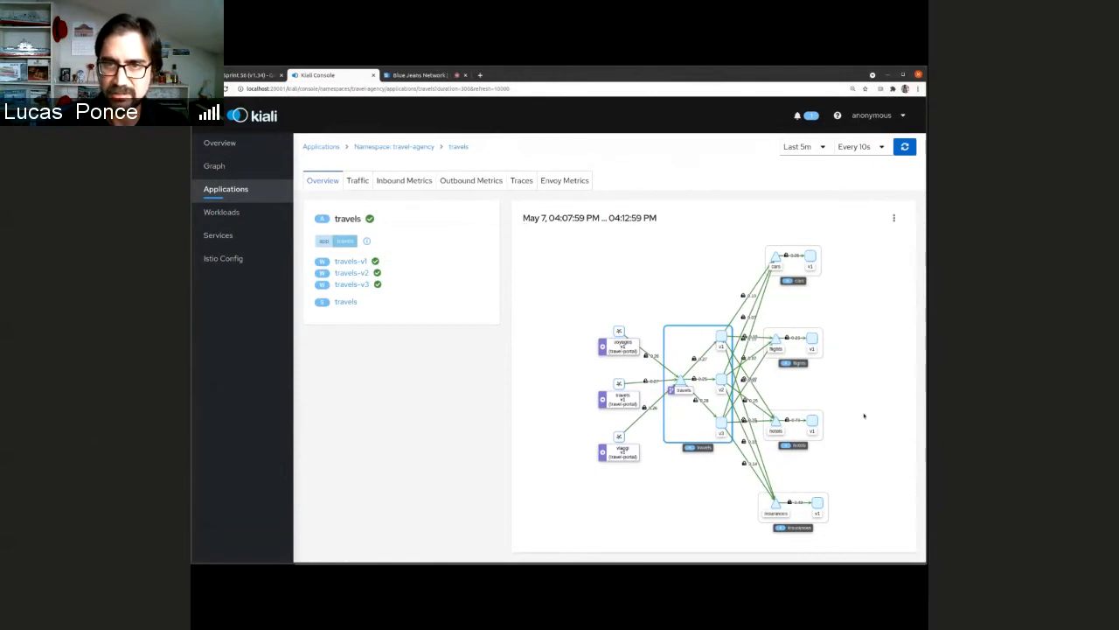
mouse_move(668, 337)
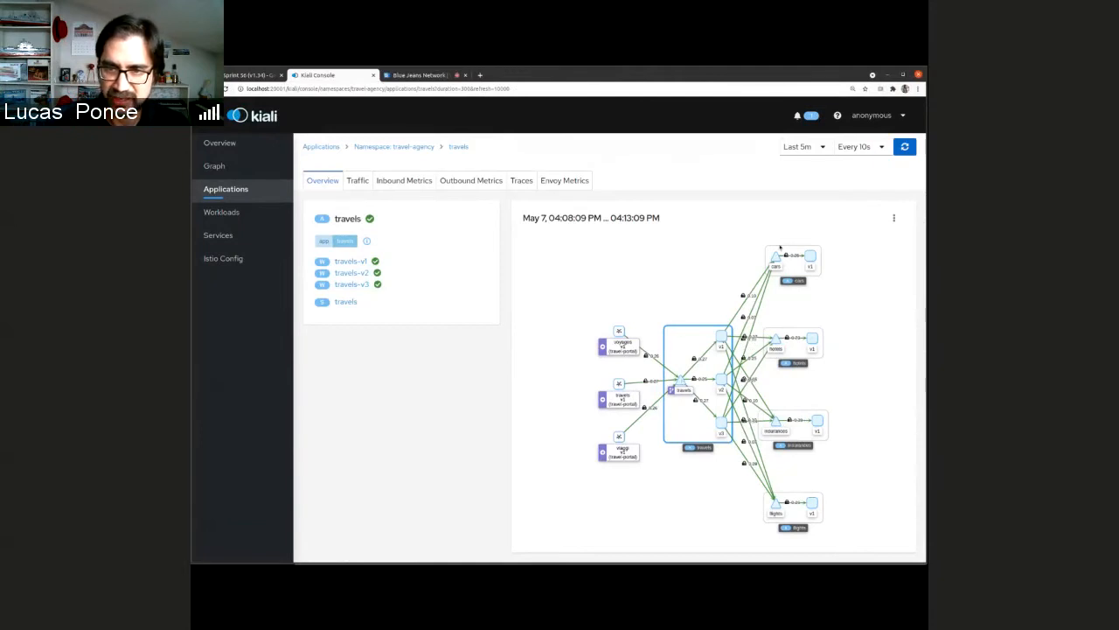
- Open the travels service details from the travel-agency application overview
left_click(218, 234)
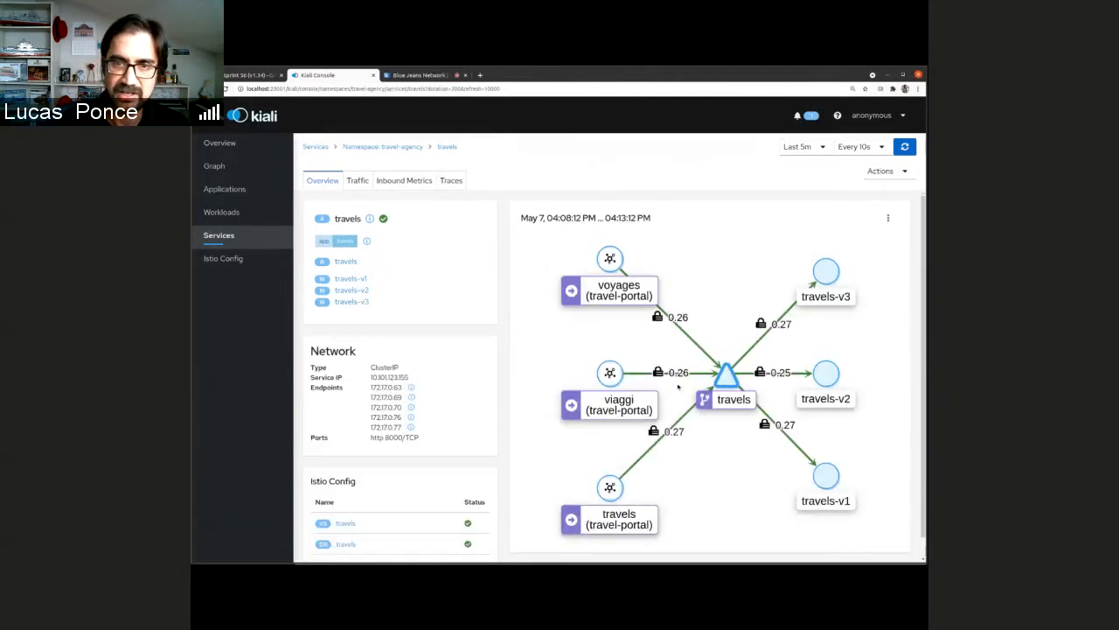
mouse_move(651, 262)
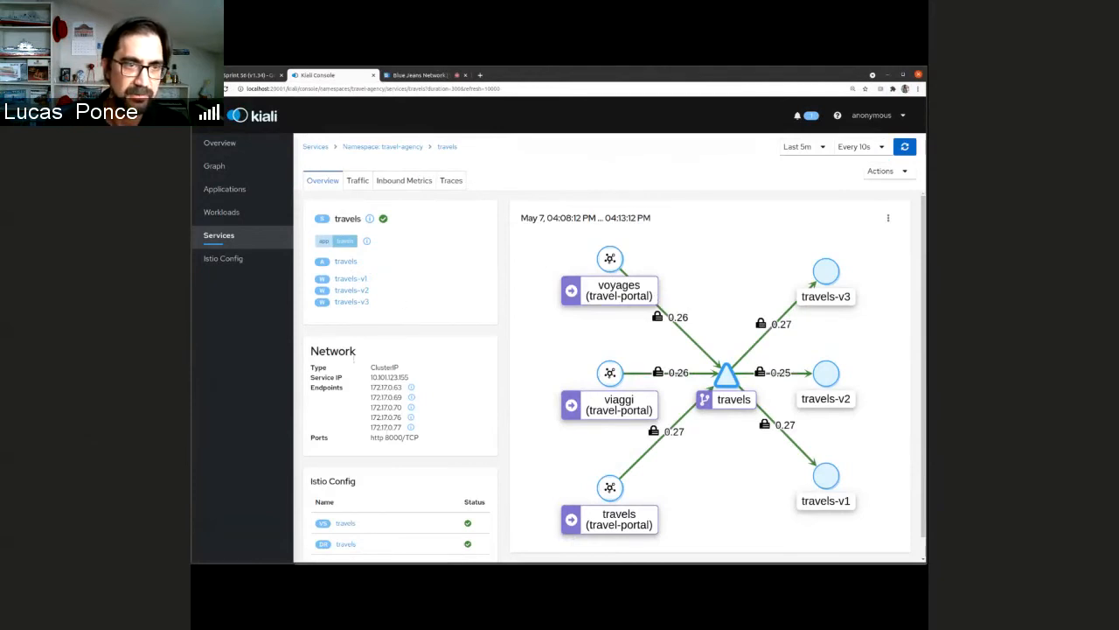
mouse_move(571, 194)
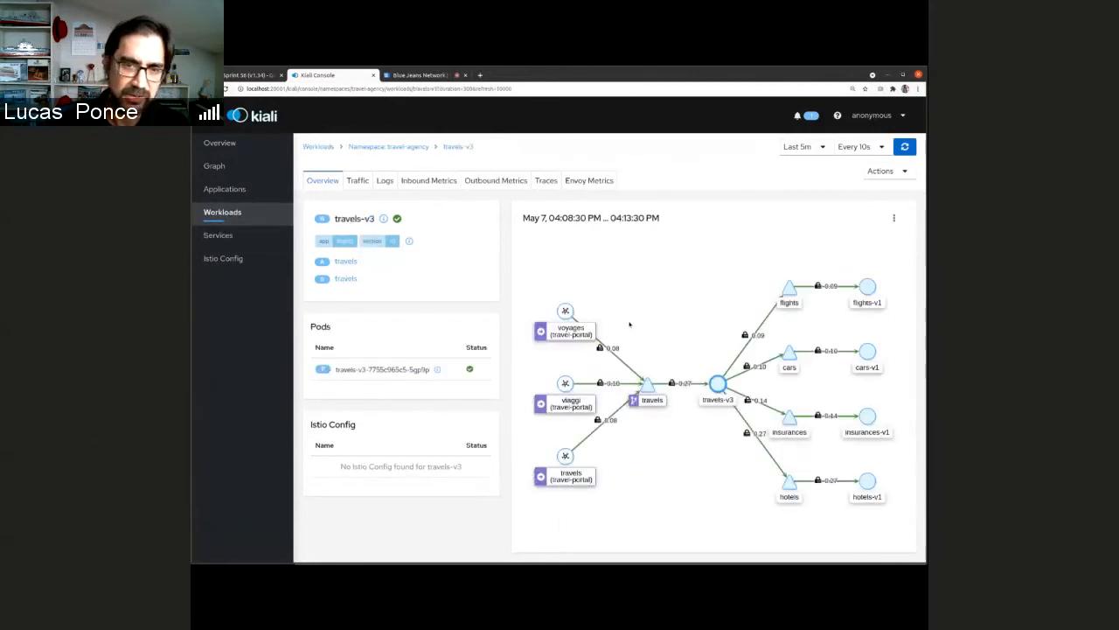
mouse_move(675, 351)
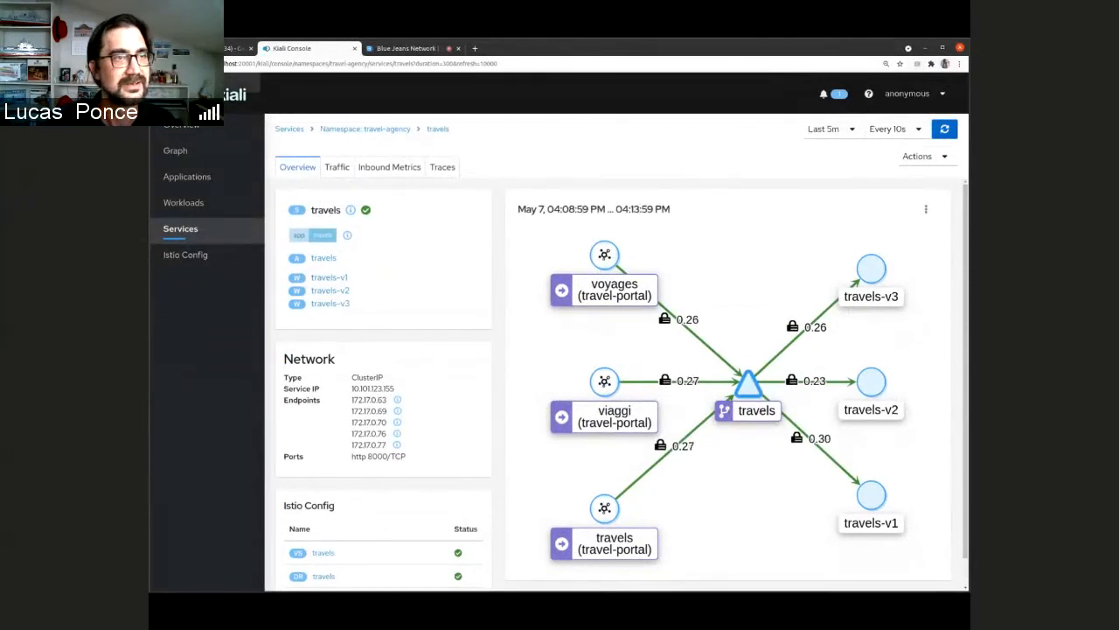
- Open the travels-v1 workload and show its Actions dropdown
left_click(402, 48)
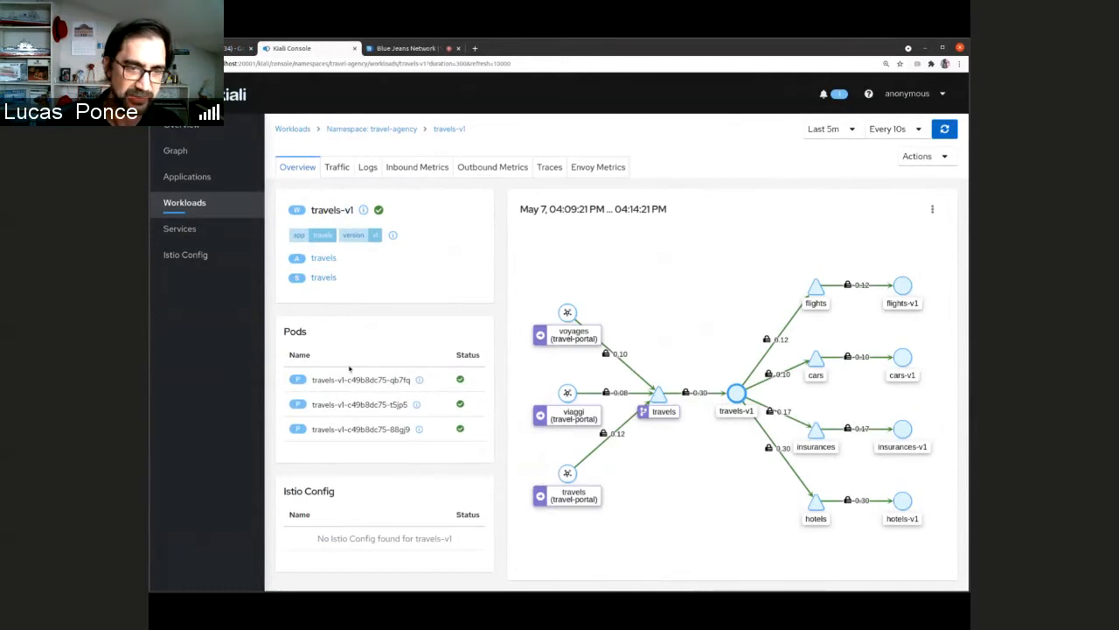
left_click(920, 156)
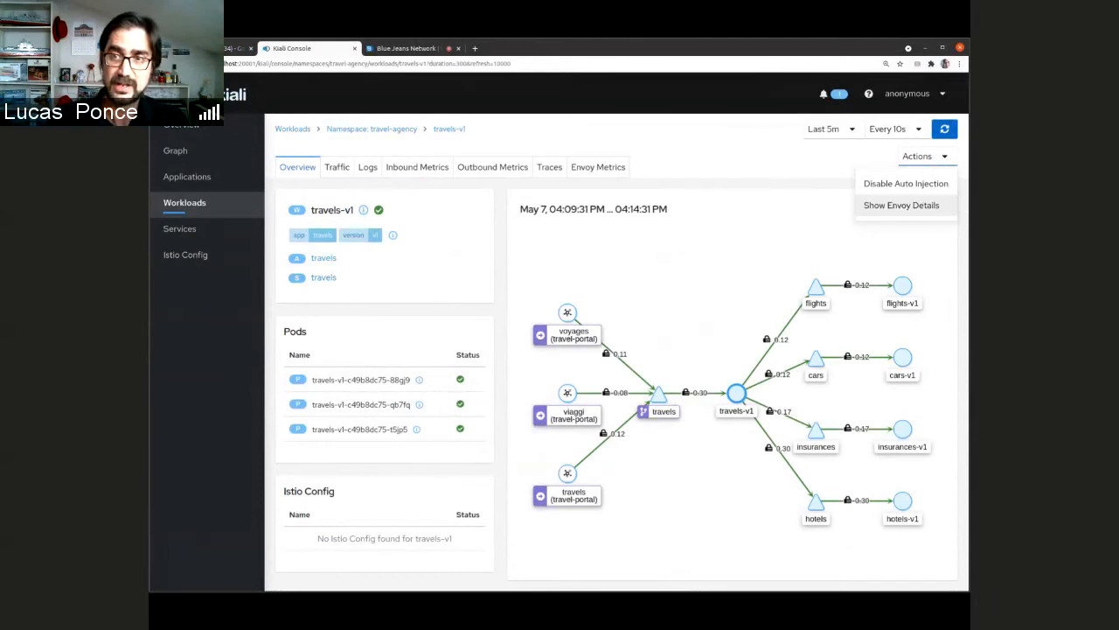
- Show travels-v1 Envoy details, filter clusters to 'accou', then view listeners
left_click(900, 204)
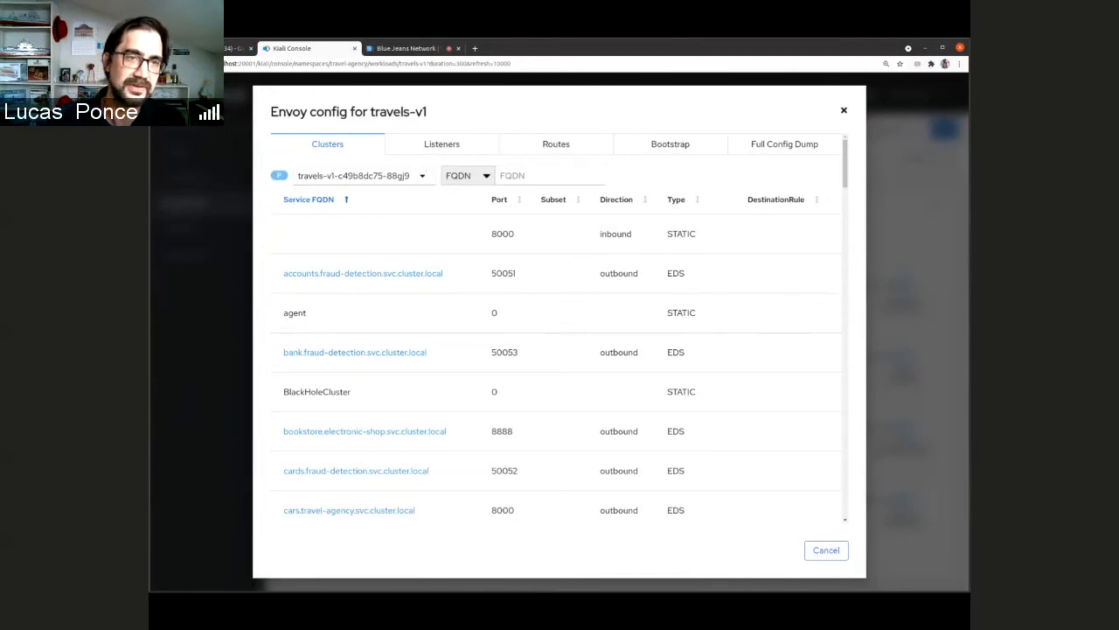
type("account")
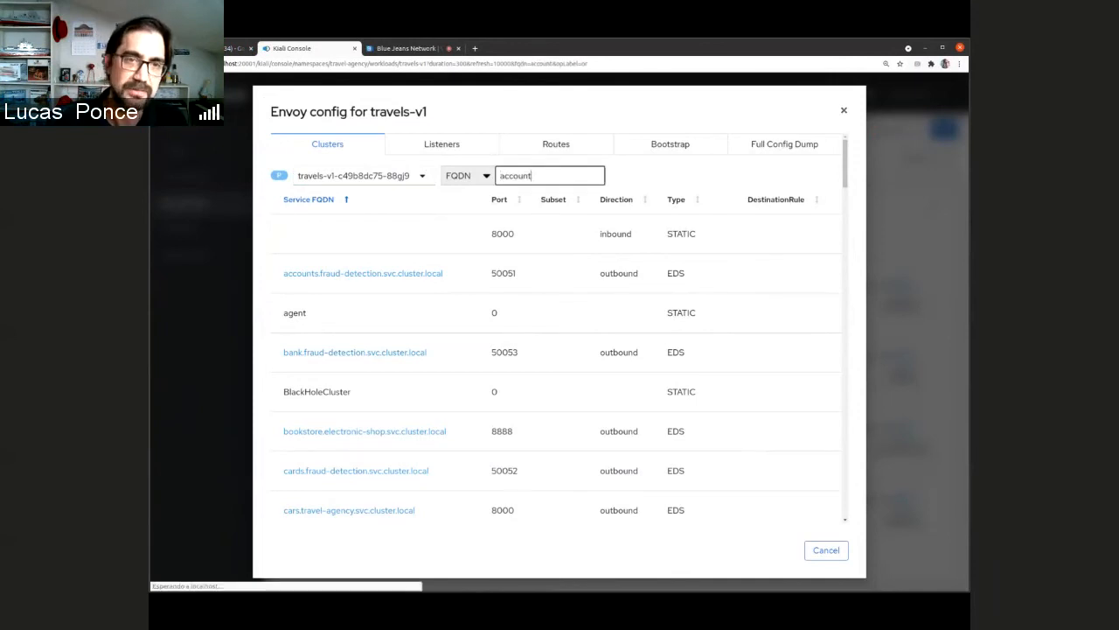
key("Enter")
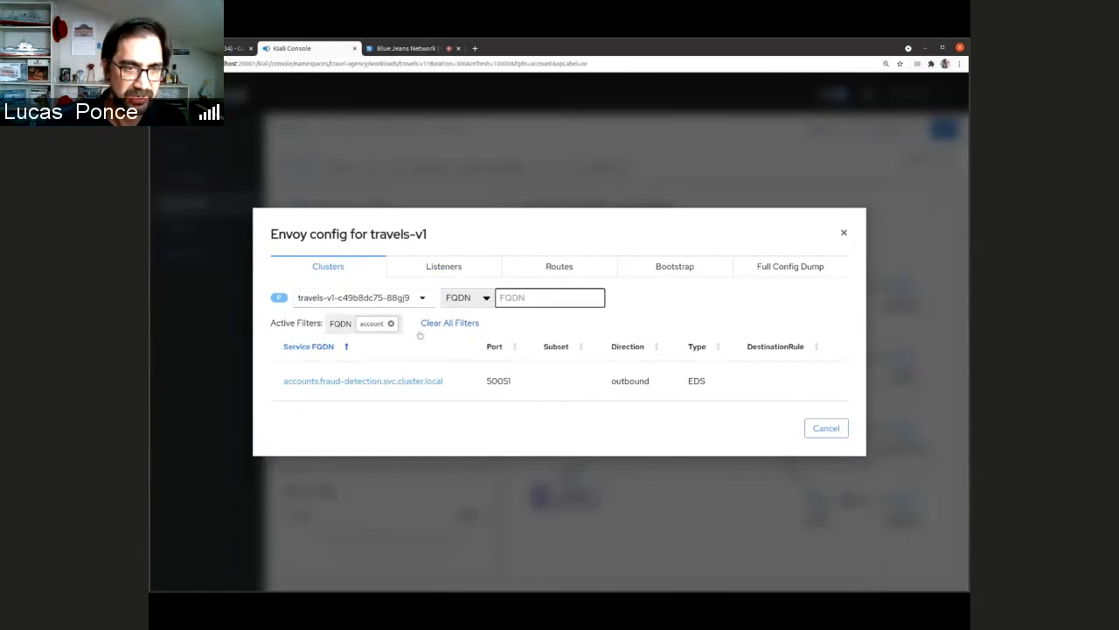
left_click(443, 266)
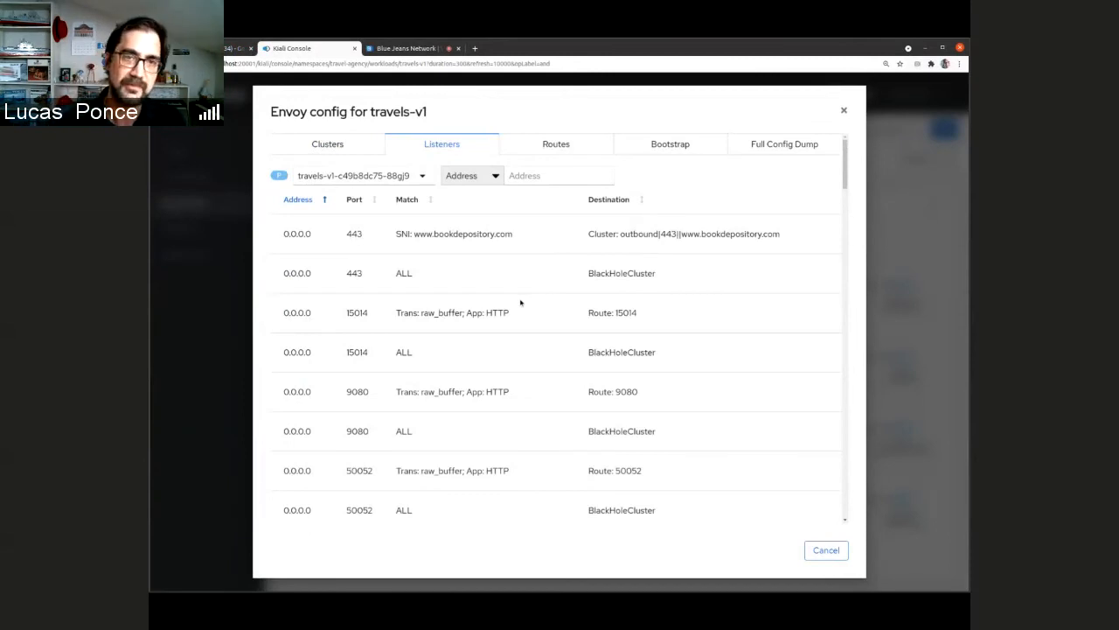
- Filter listeners by port 443, then sort routes by Virtual Service
left_click(472, 175)
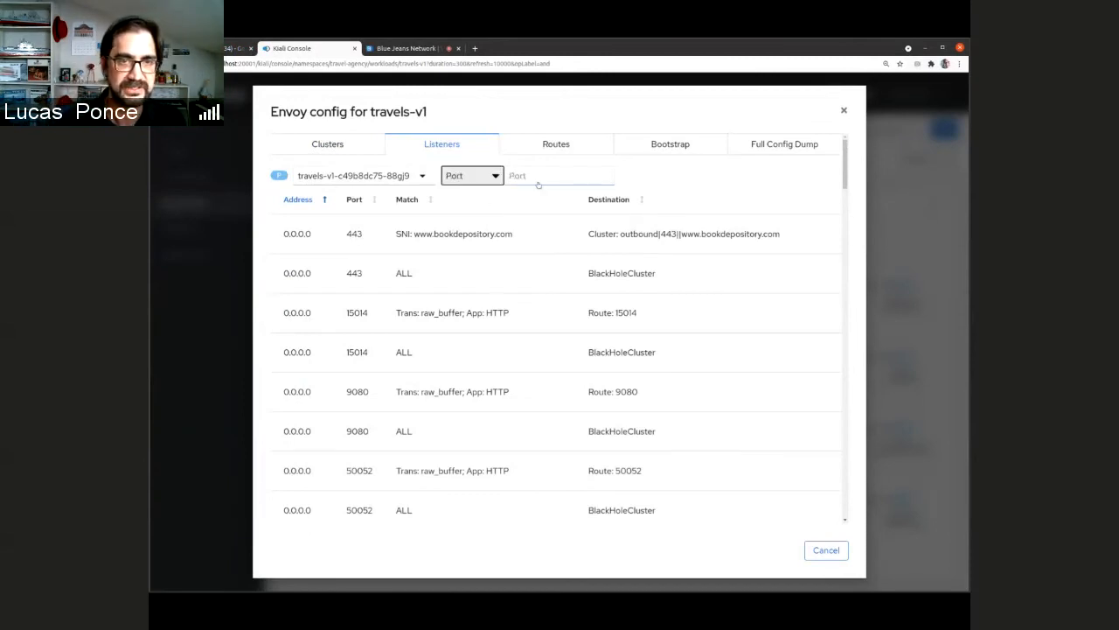
type("44")
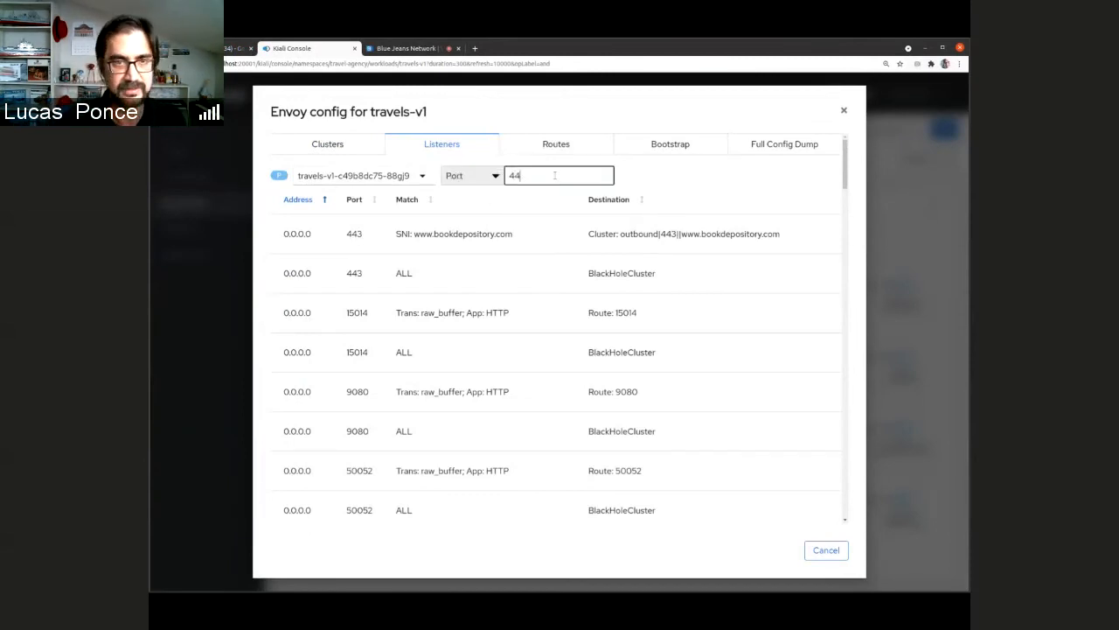
key("Enter")
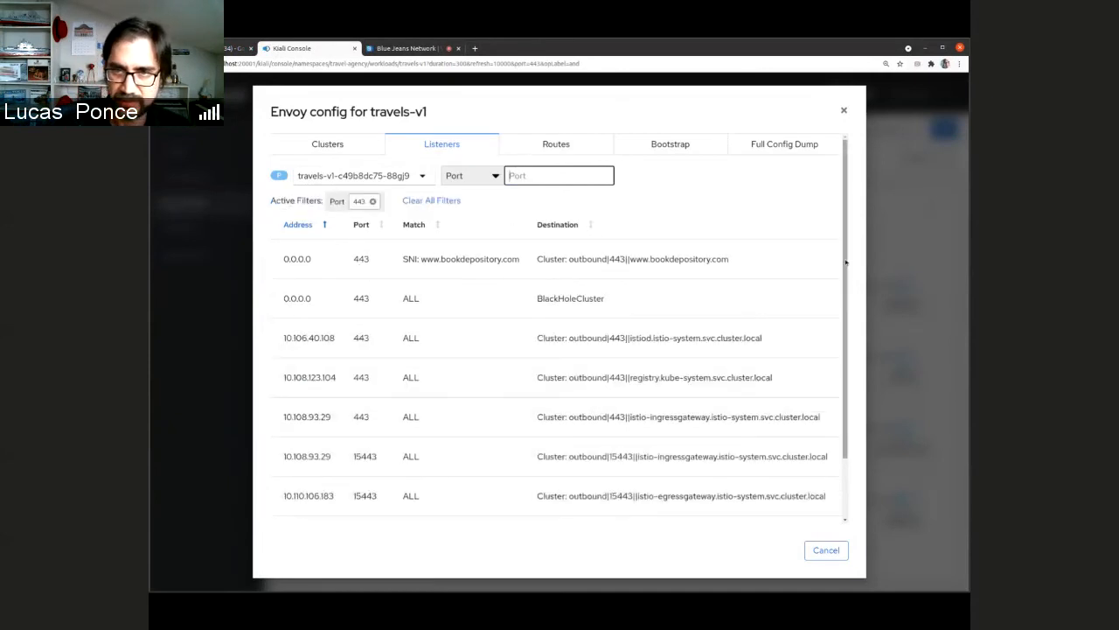
left_click(556, 143)
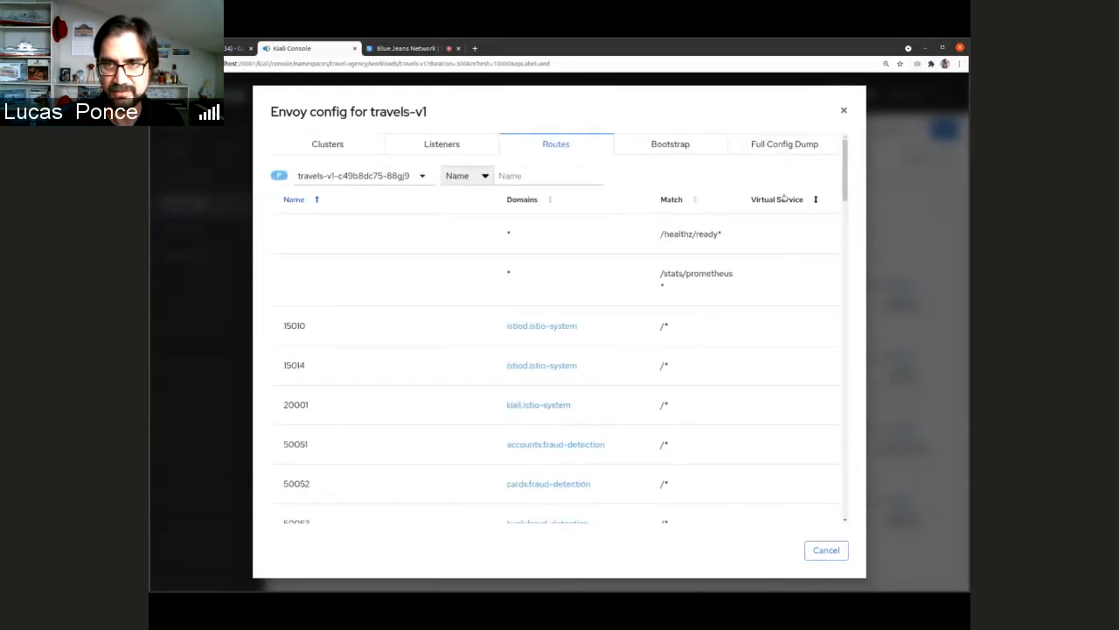
left_click(776, 199)
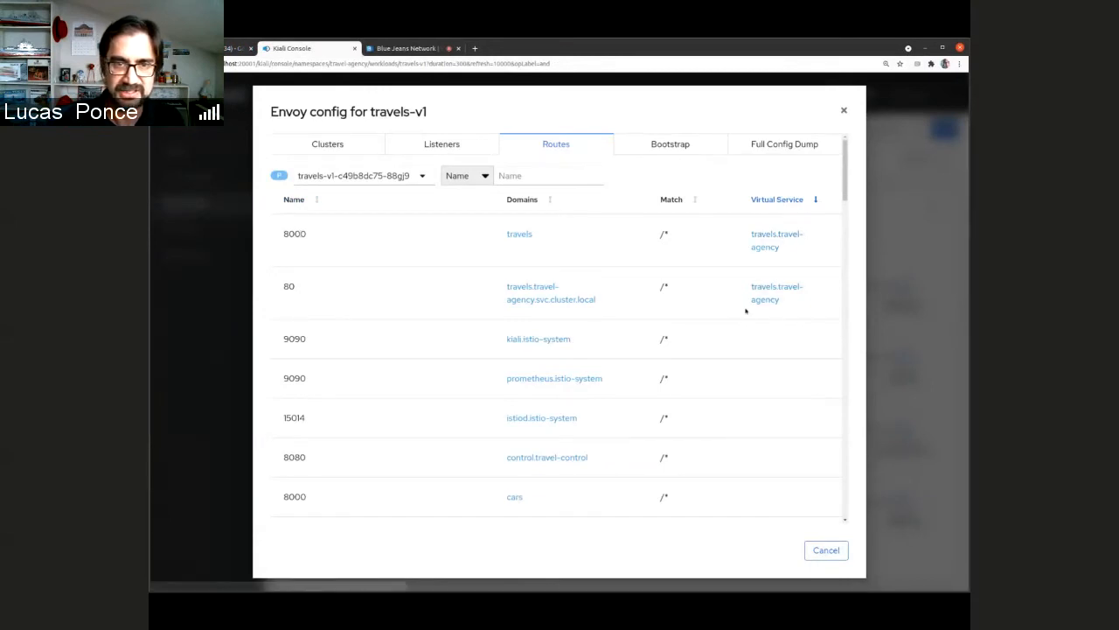
mouse_move(522, 283)
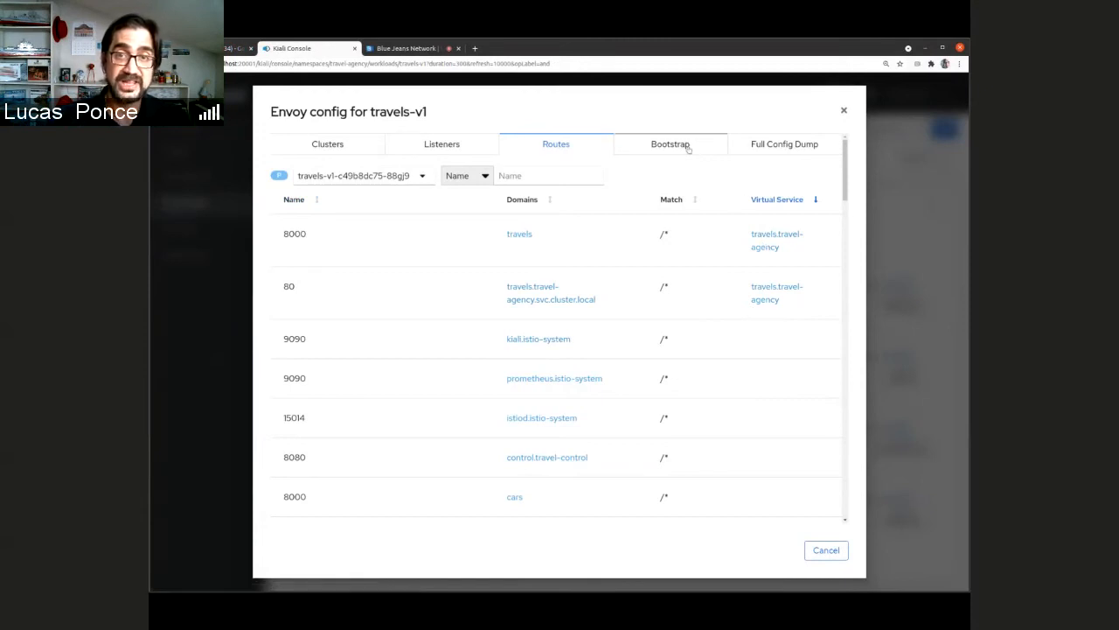
- Scroll through the travels-v1 bootstrap configuration
left_click(670, 143)
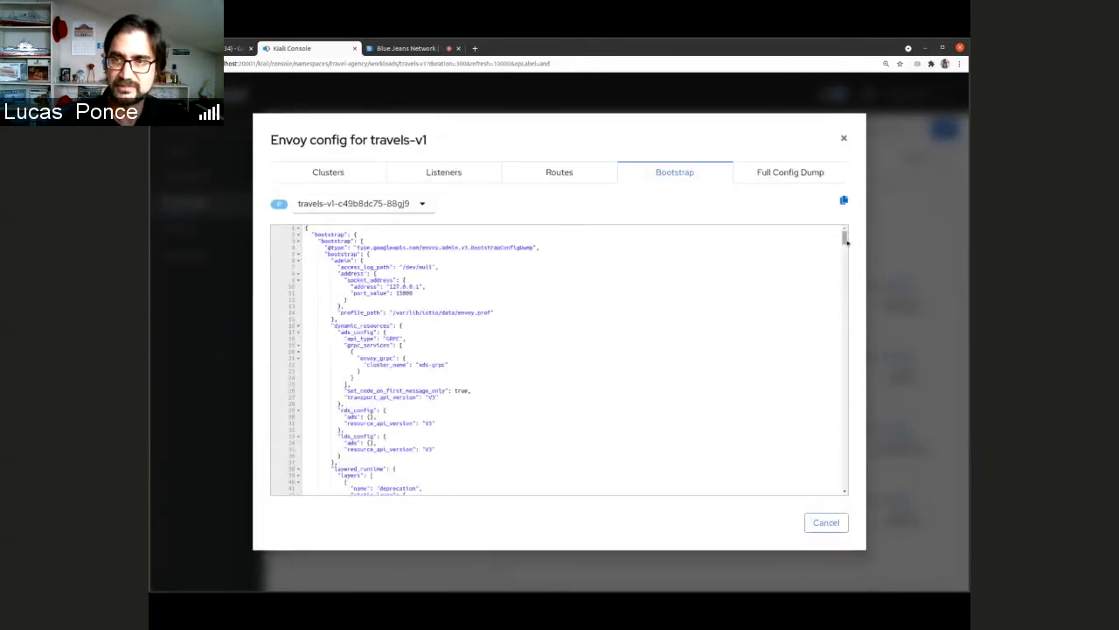
scroll("down", 3)
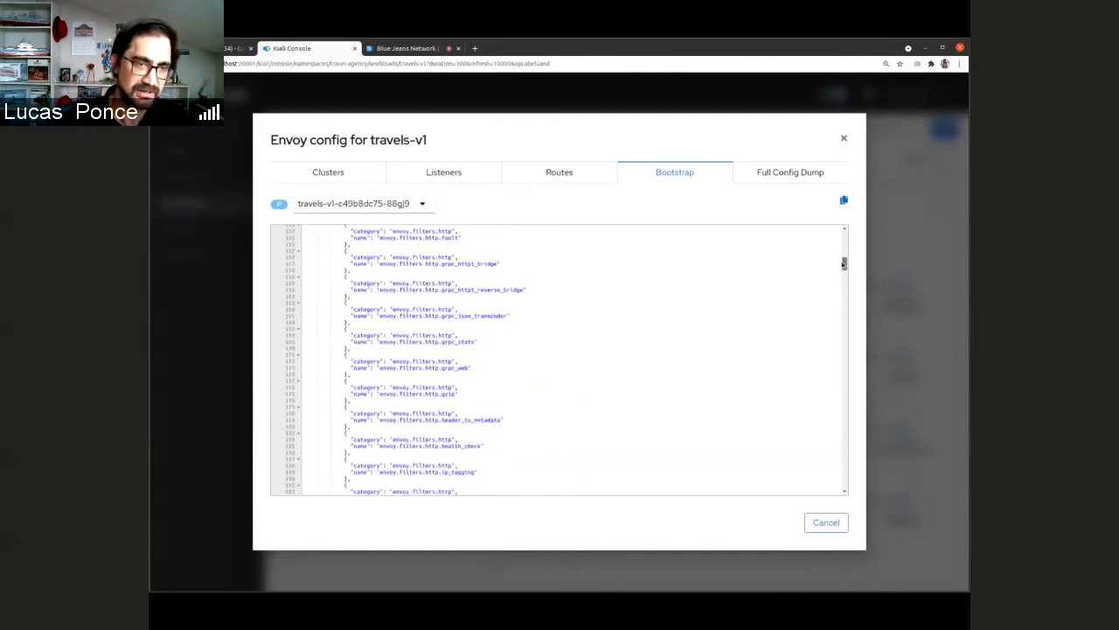
scroll("down", 3)
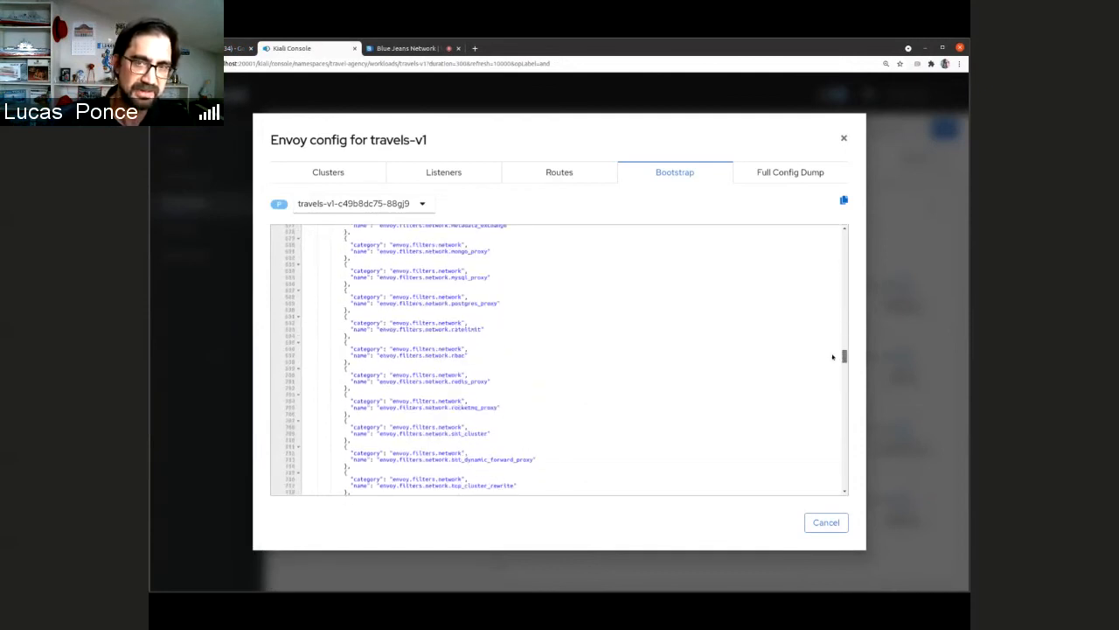
- View the full config dump for each of the three pods, then return to Clusters
left_click(790, 171)
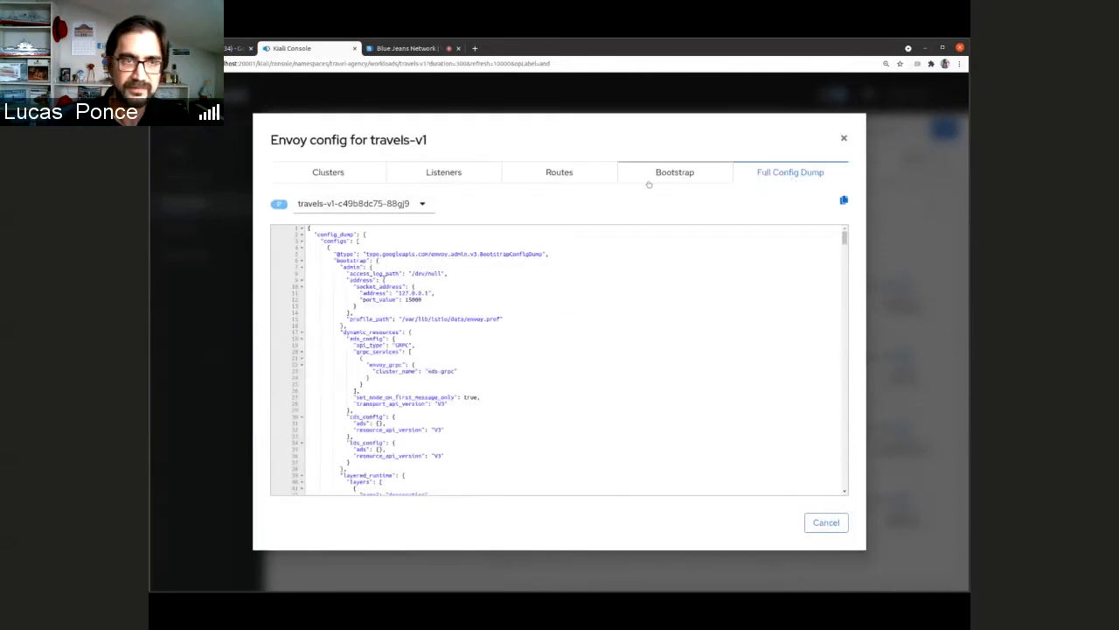
left_click(363, 202)
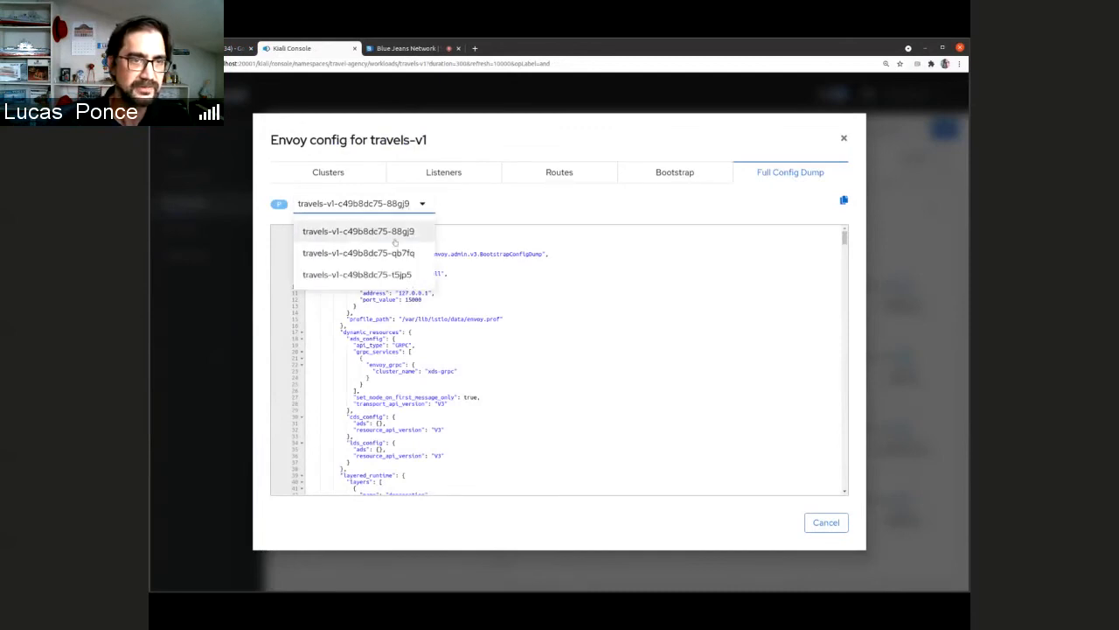
left_click(359, 253)
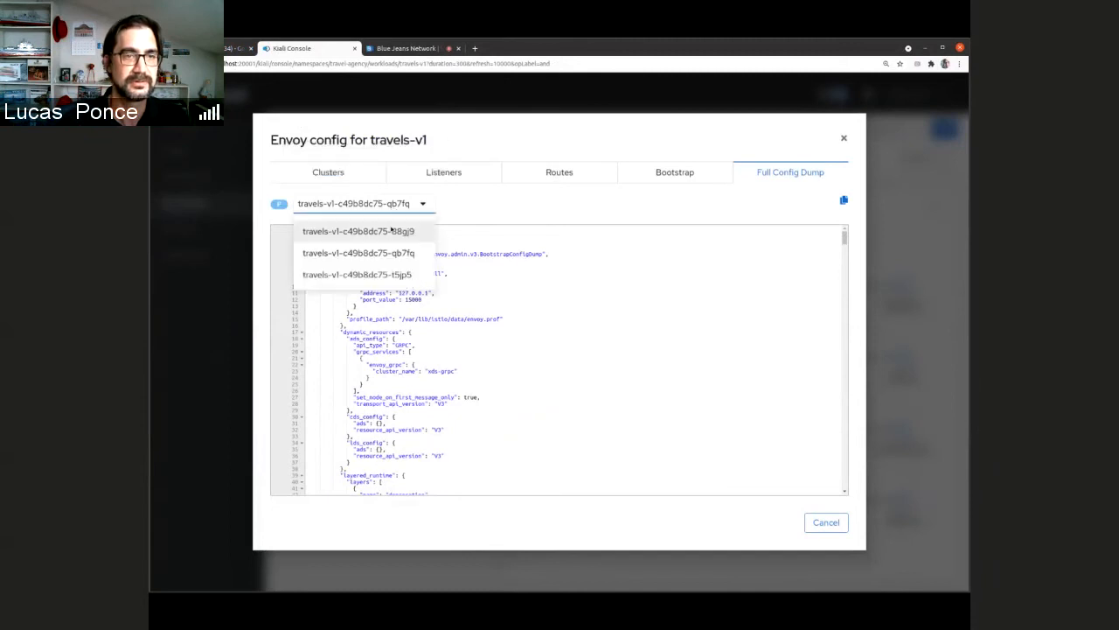
left_click(356, 274)
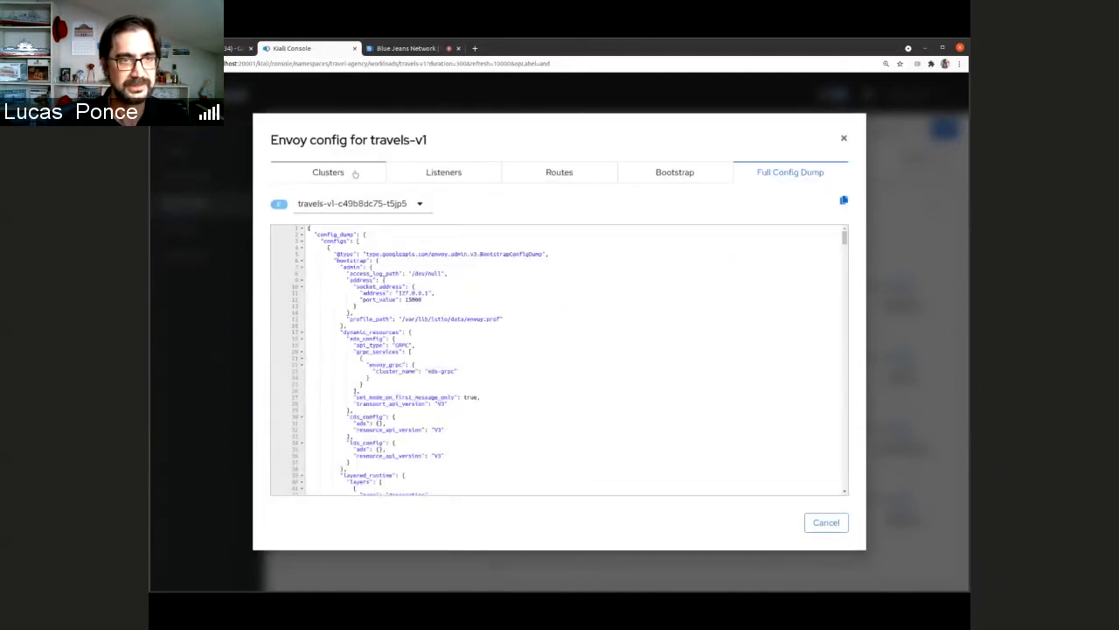
left_click(327, 172)
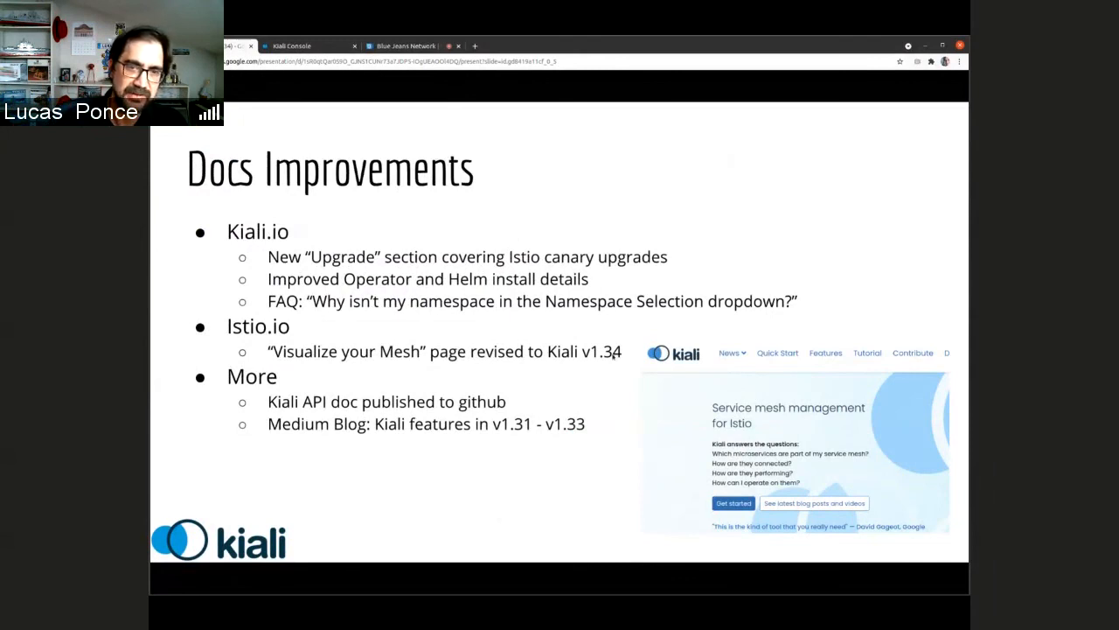
mouse_move(330, 370)
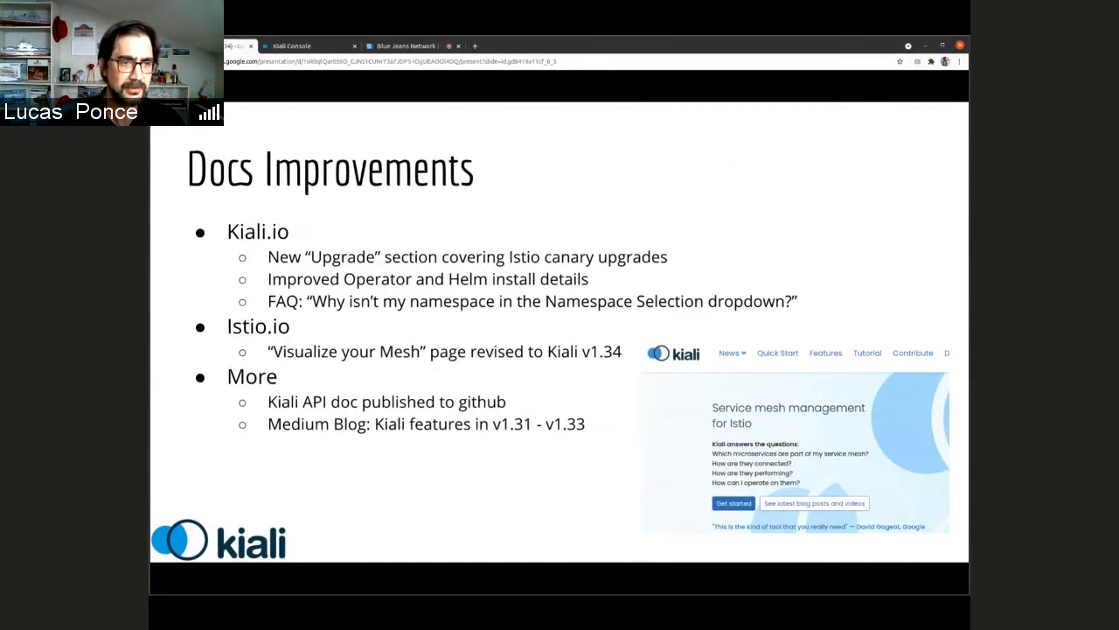
mouse_move(451, 395)
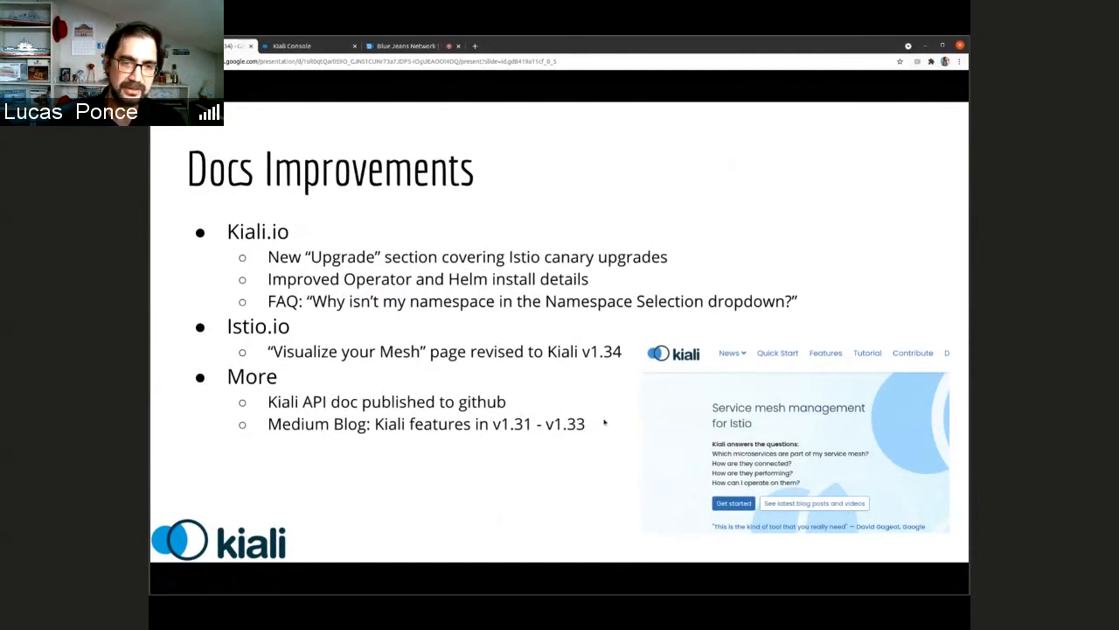
mouse_move(599, 424)
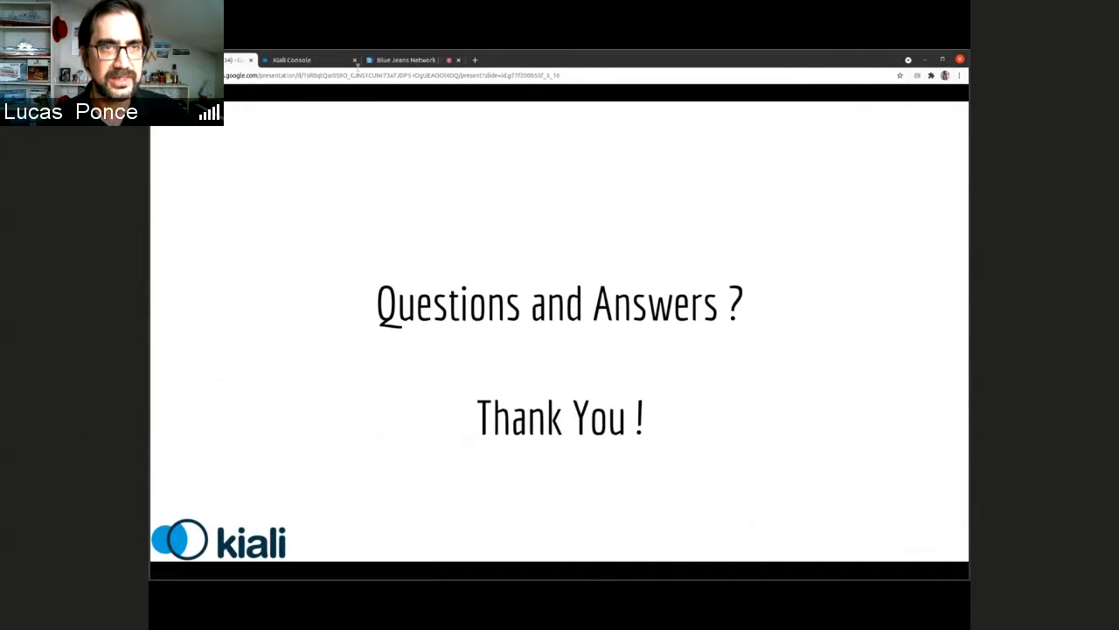
- In the BlueJeans meeting, request stopping the recording
left_click(404, 59)
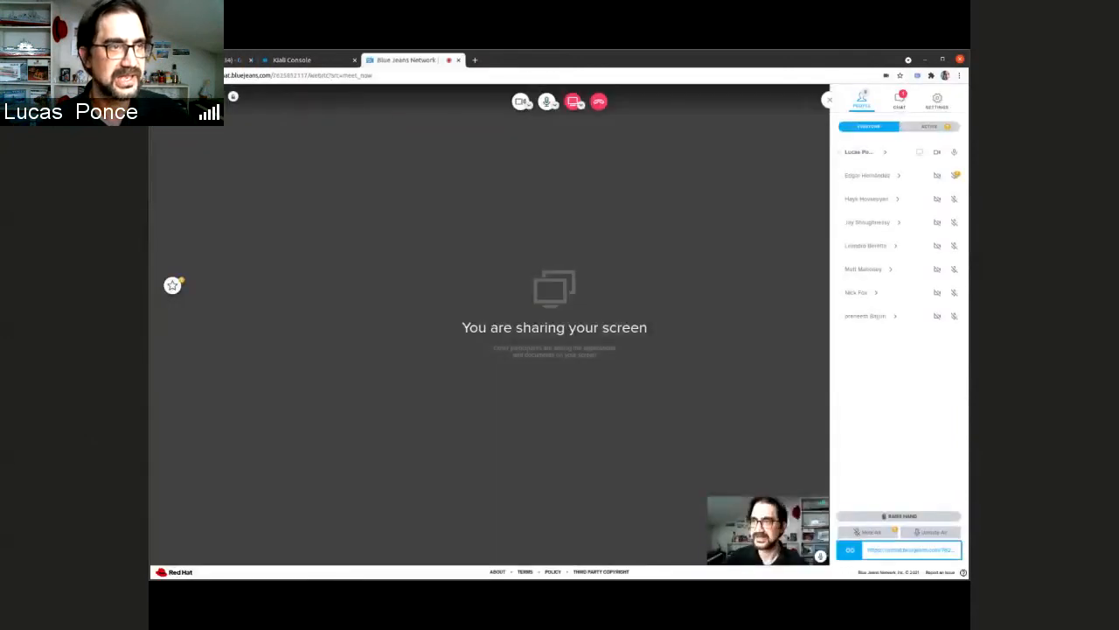
left_click(575, 102)
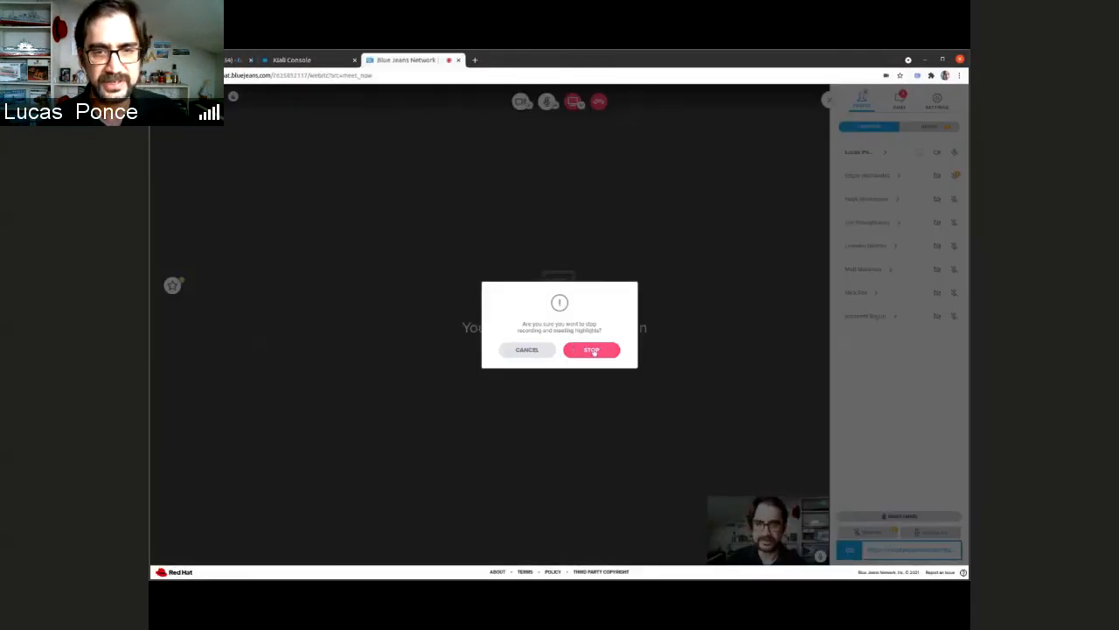